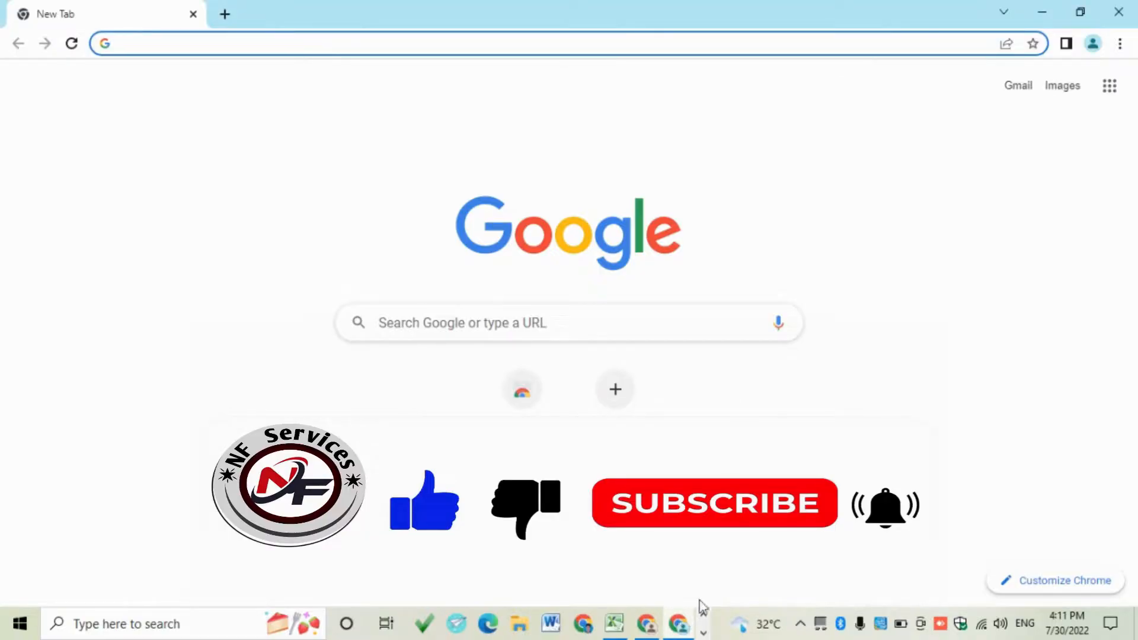
pyautogui.moveTo(395, 158)
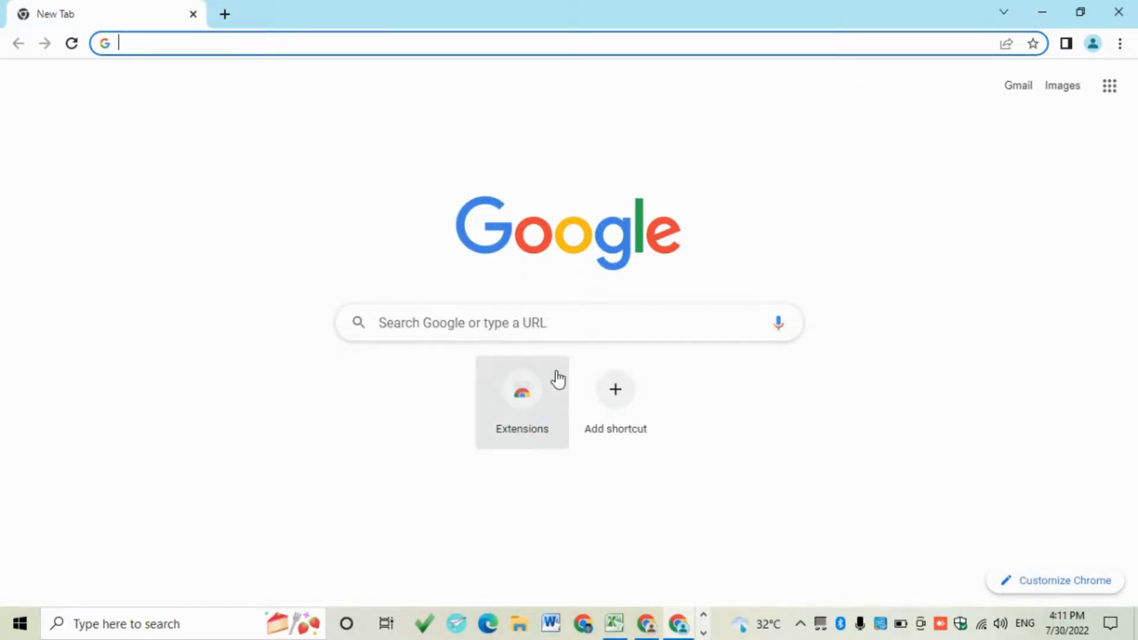
# Open the Chrome Web Store using the New Tab page's Extensions shortcut.
pyautogui.click(522, 392)
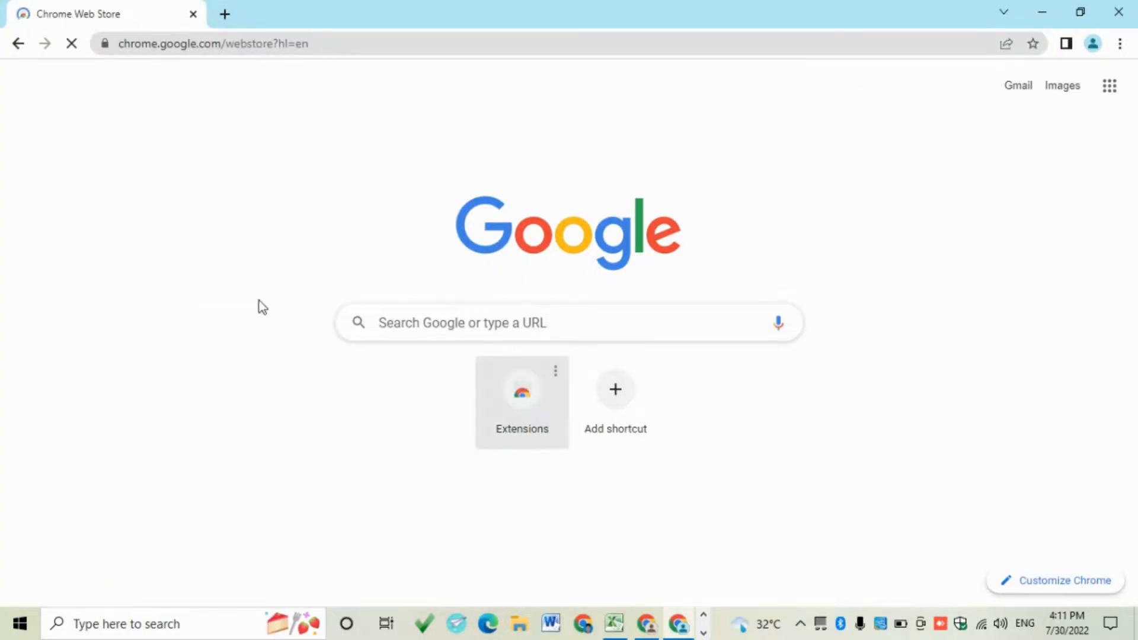
# Search the Chrome Web Store for 'email extract' extensions.
pyautogui.click(521, 392)
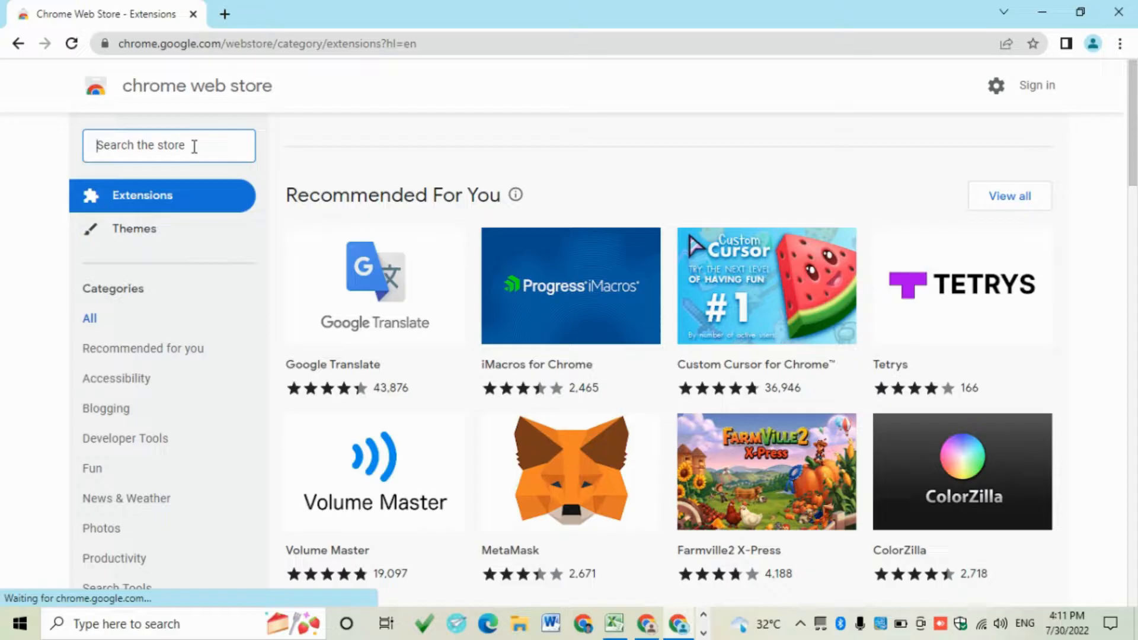
pyautogui.write('email e')
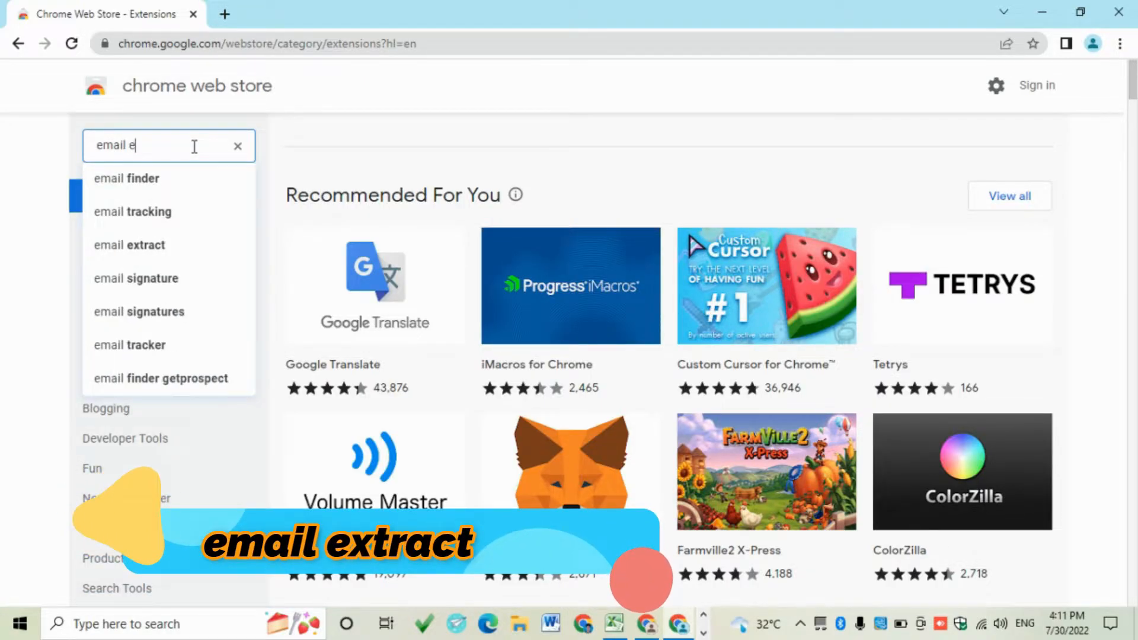
pyautogui.write('xtract')
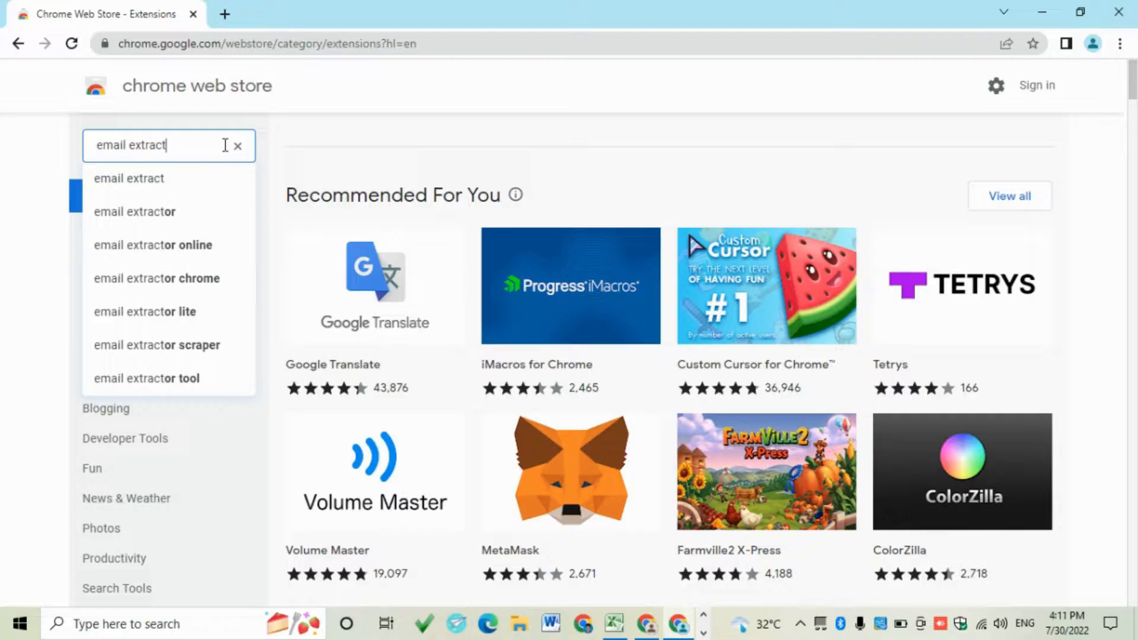
pyautogui.press('Enter')
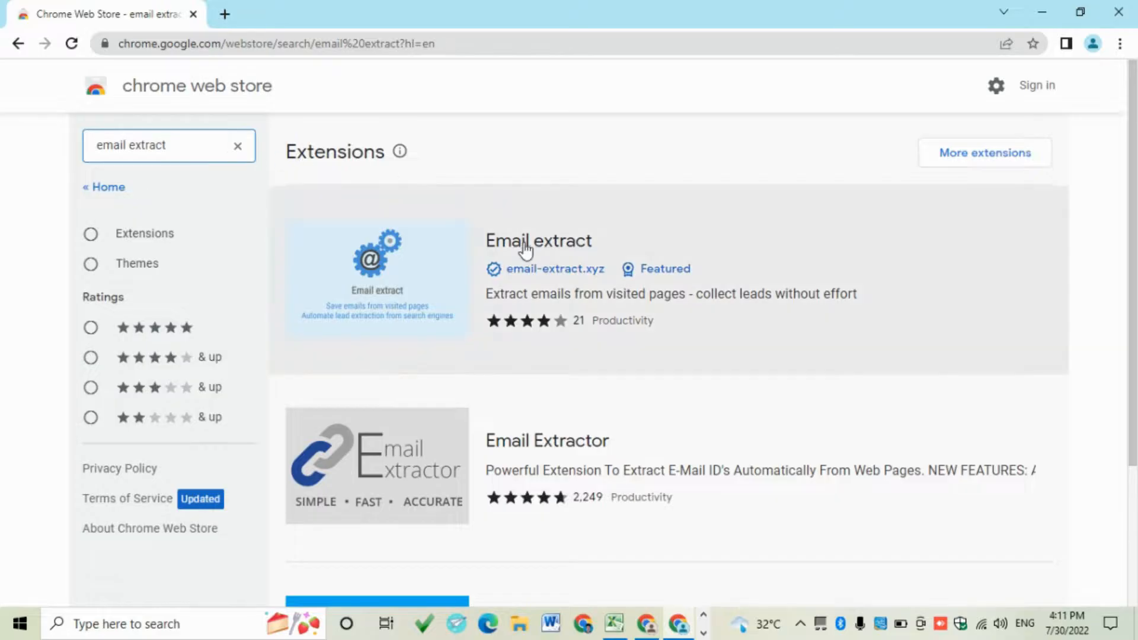
# Open the Email extract listing from the results in a new tab.
pyautogui.scroll(-3)
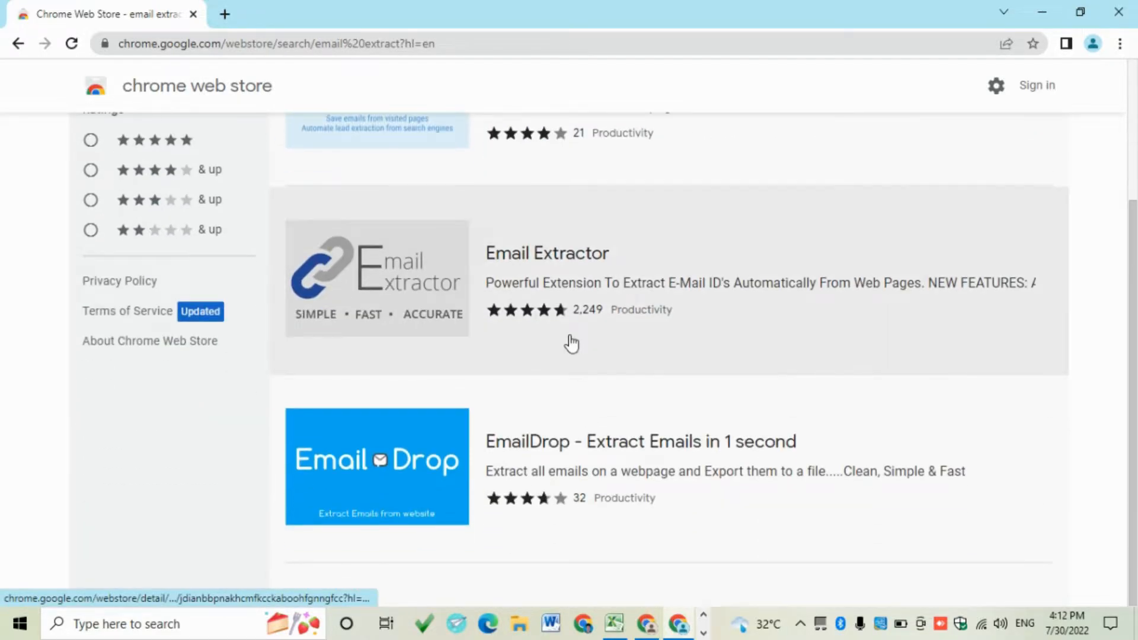
pyautogui.scroll(-3)
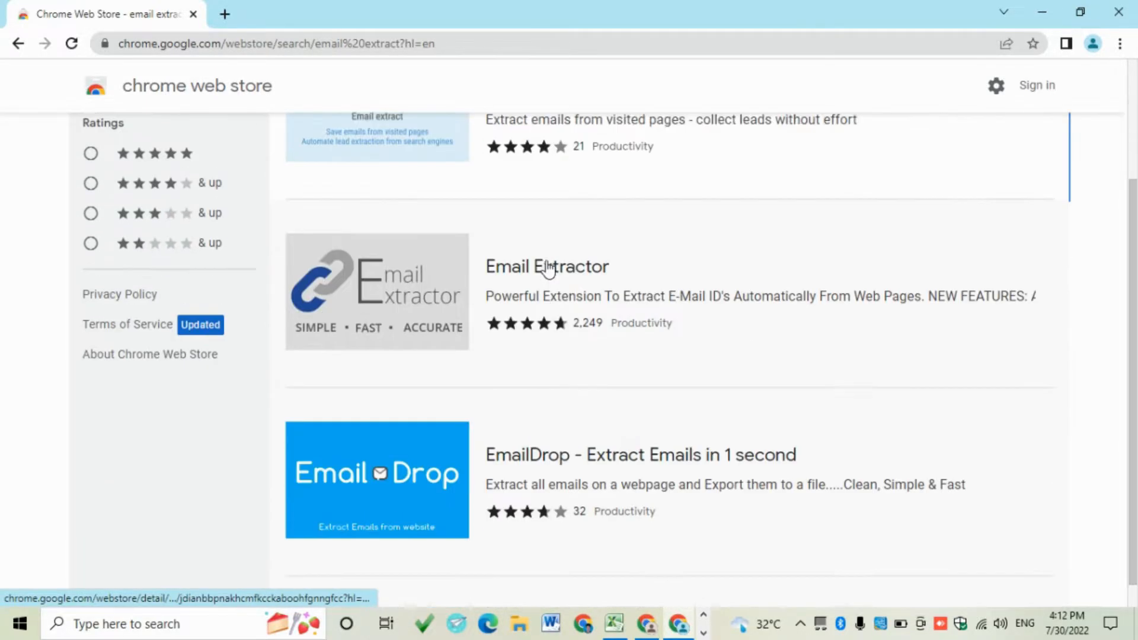
pyautogui.rightClick(539, 240)
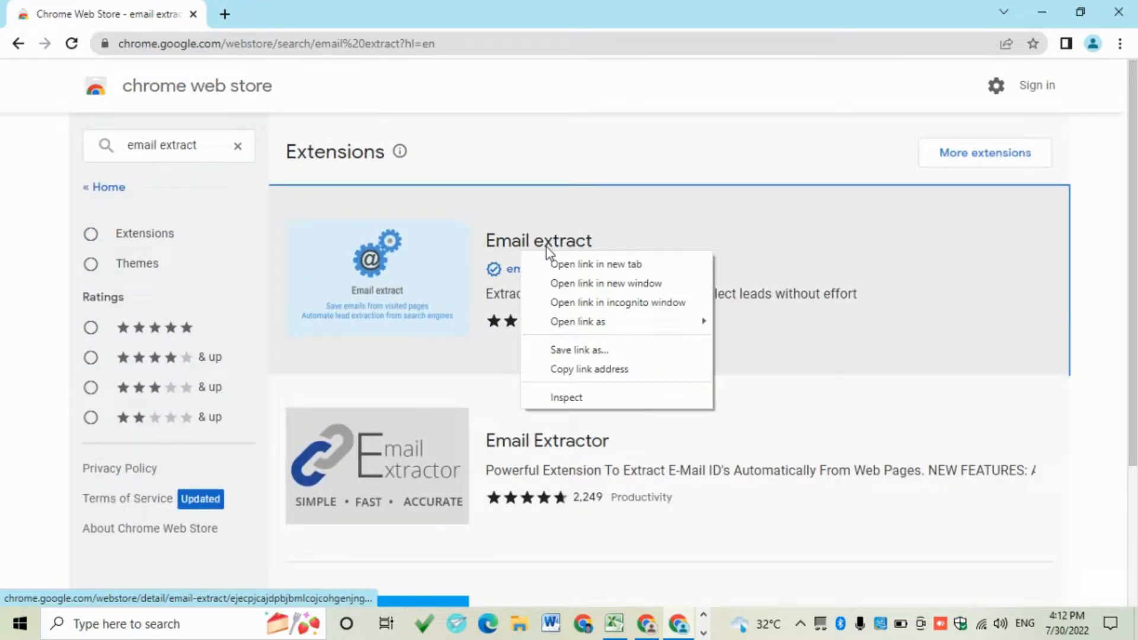
pyautogui.click(595, 263)
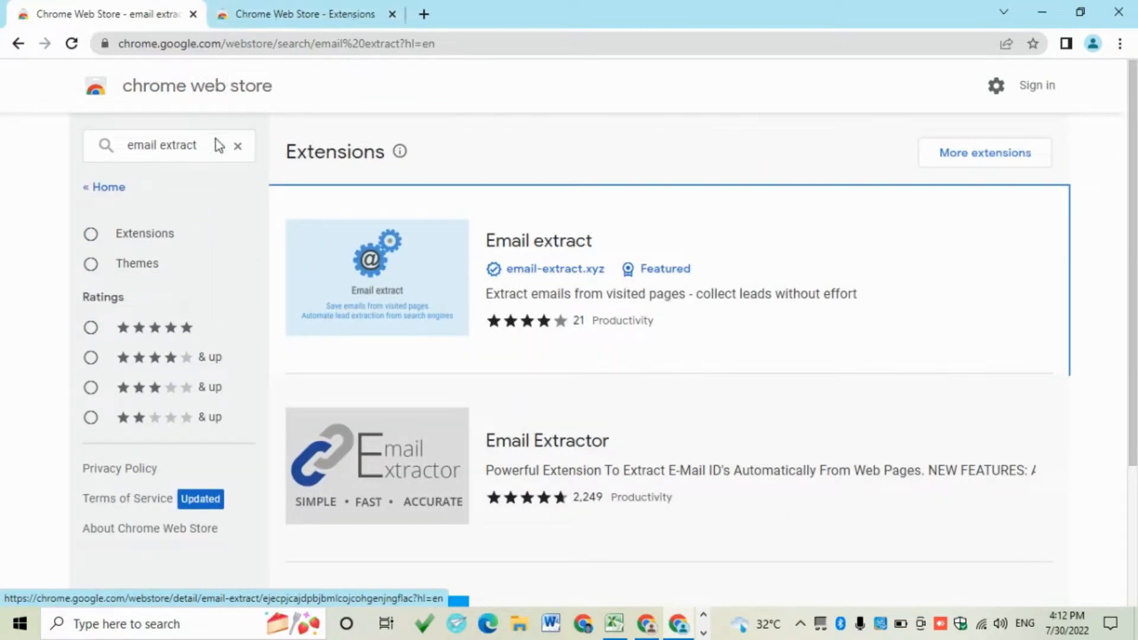
# Start retyping the store search, correcting the mistyped 'emal'.
pyautogui.click(162, 146)
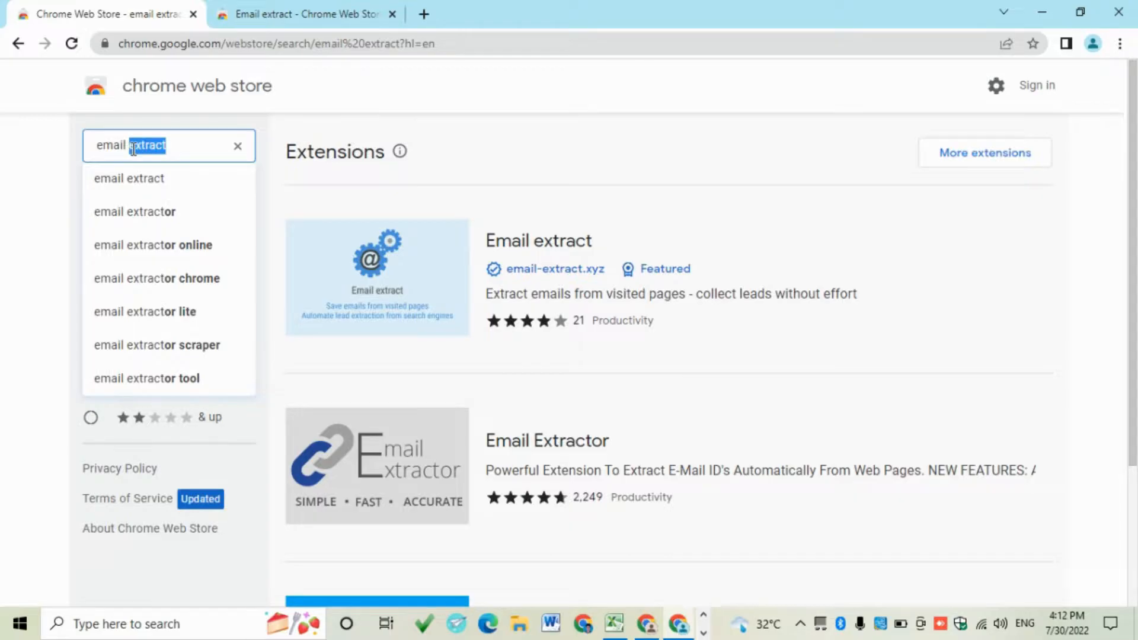
pyautogui.write('emal')
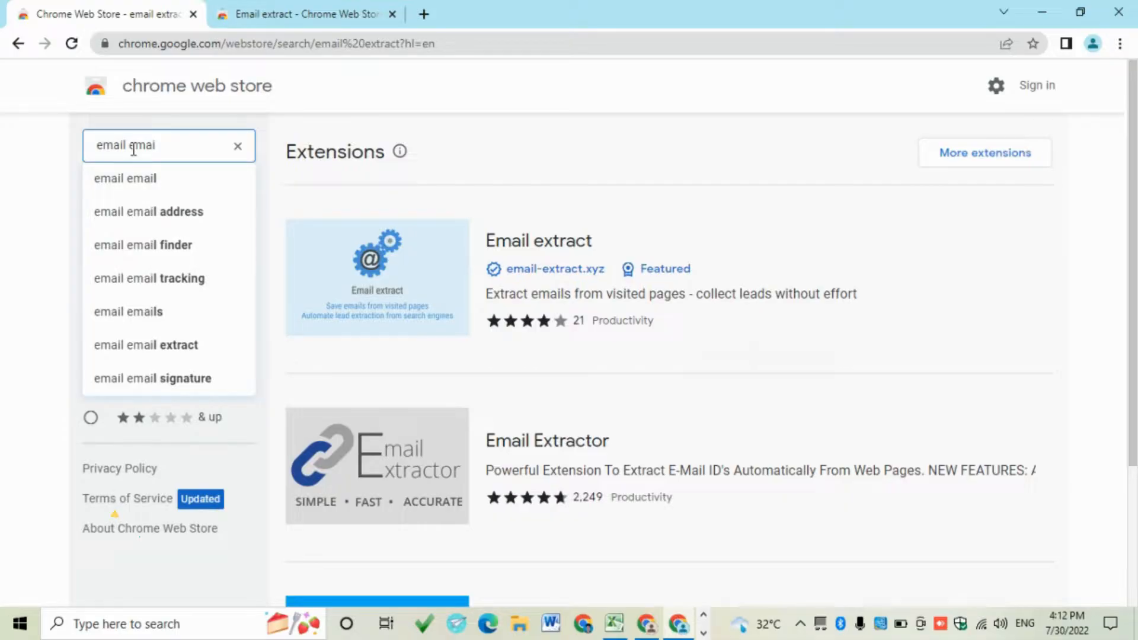
pyautogui.press('Backspace')
pyautogui.write('hunt')
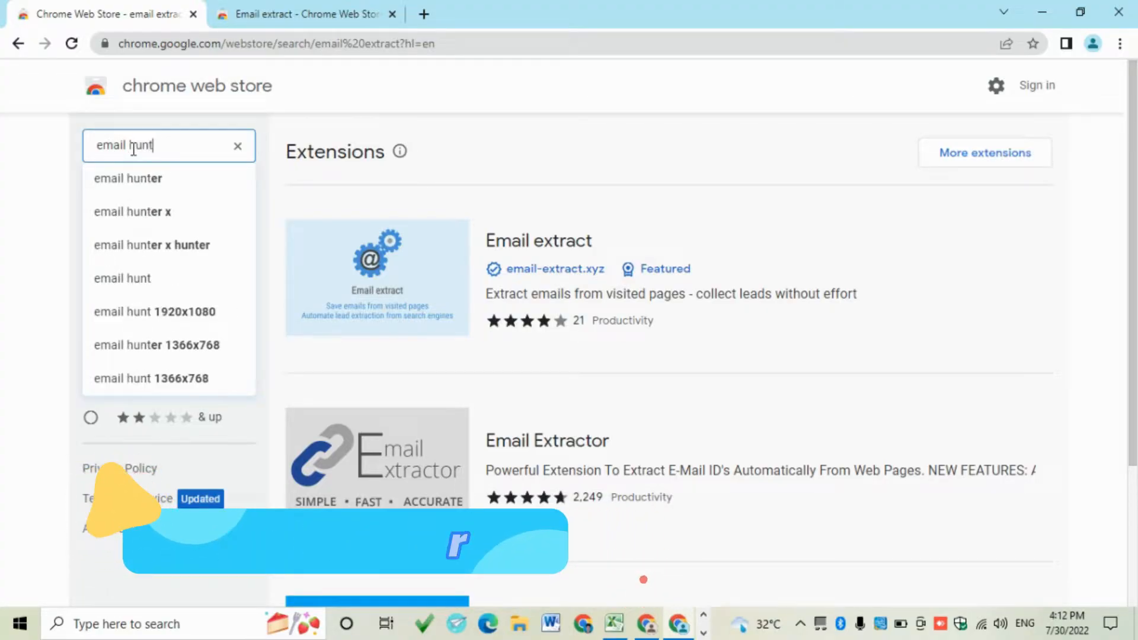
# Open the Email Hunter listing, confirm Add to Chrome, and open a new tab.
pyautogui.click(128, 178)
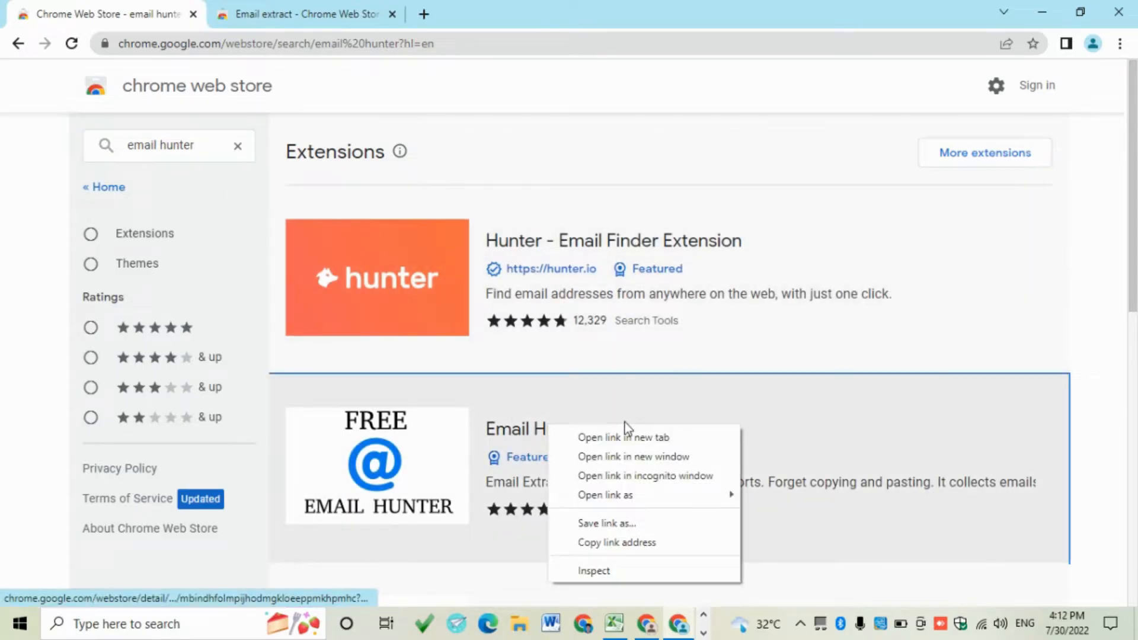
pyautogui.click(623, 437)
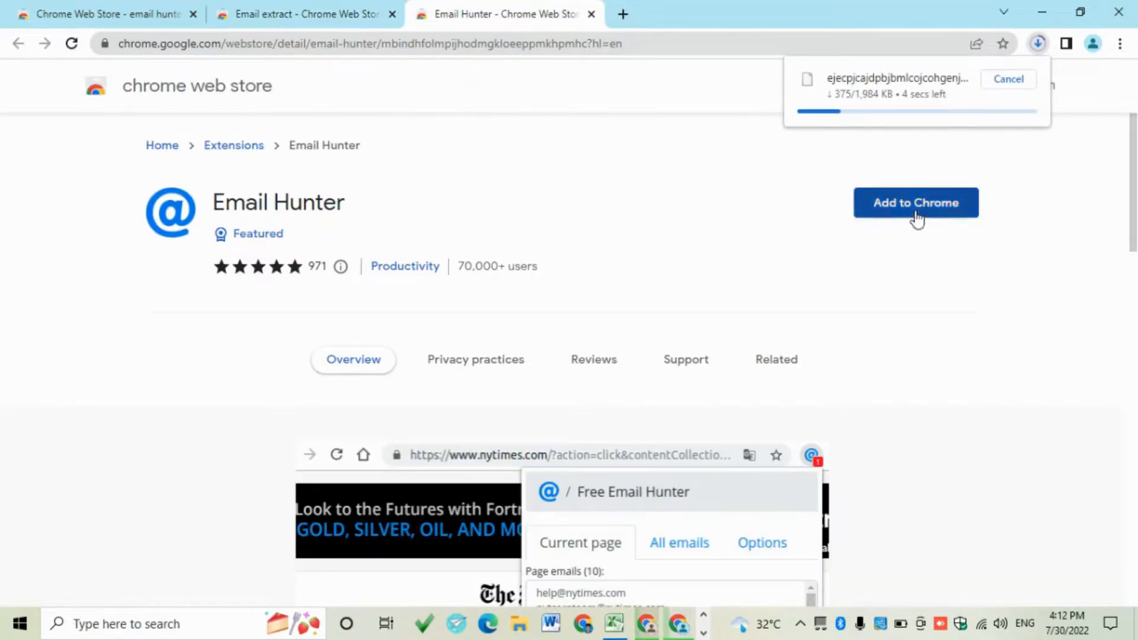
pyautogui.click(915, 203)
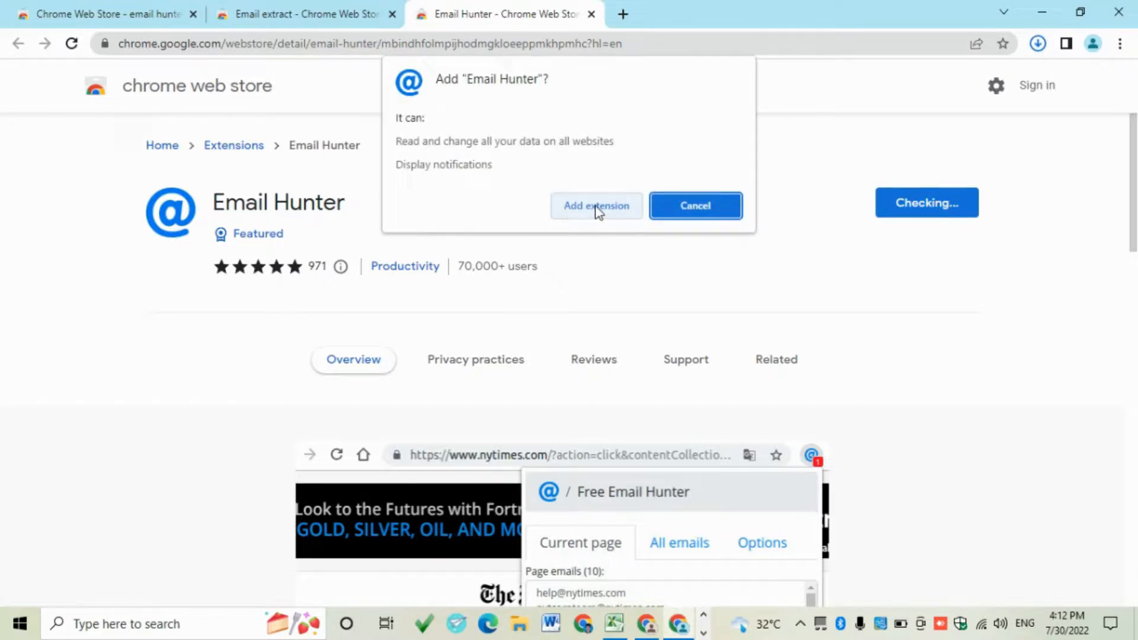
pyautogui.click(596, 205)
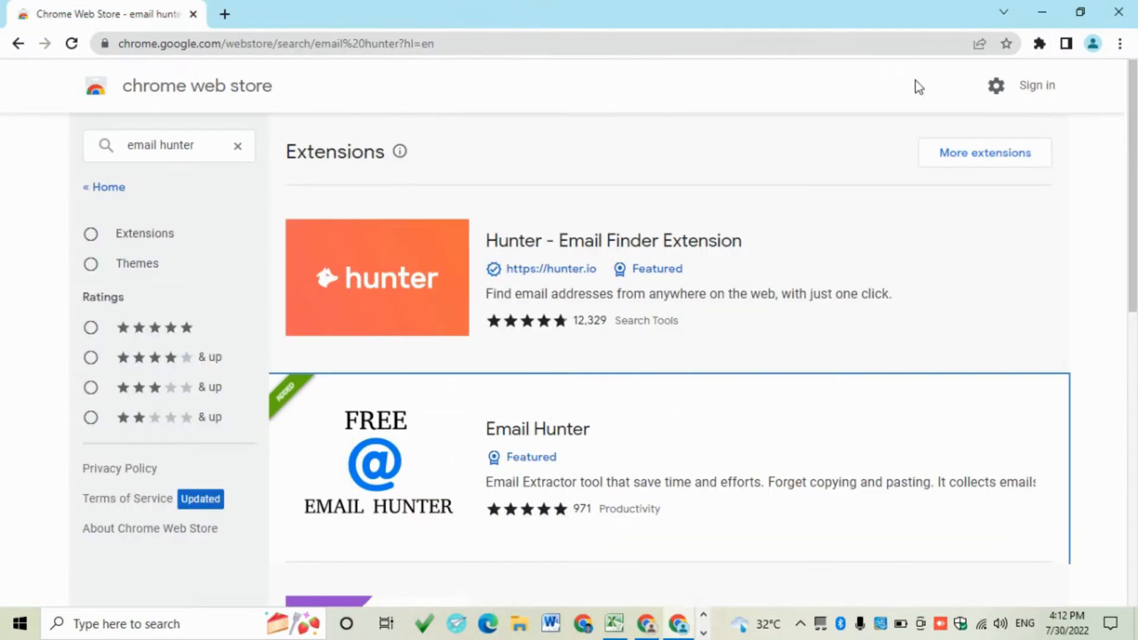
pyautogui.click(1038, 43)
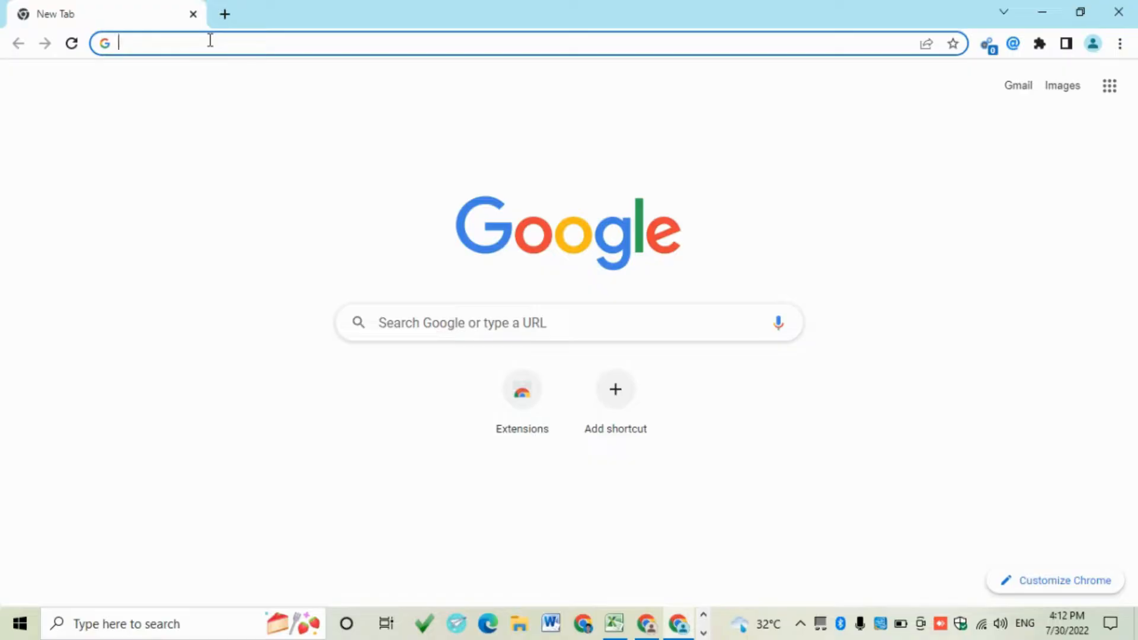
# Enter 'playboard' in the new tab's address bar to search Google.
pyautogui.write('p')
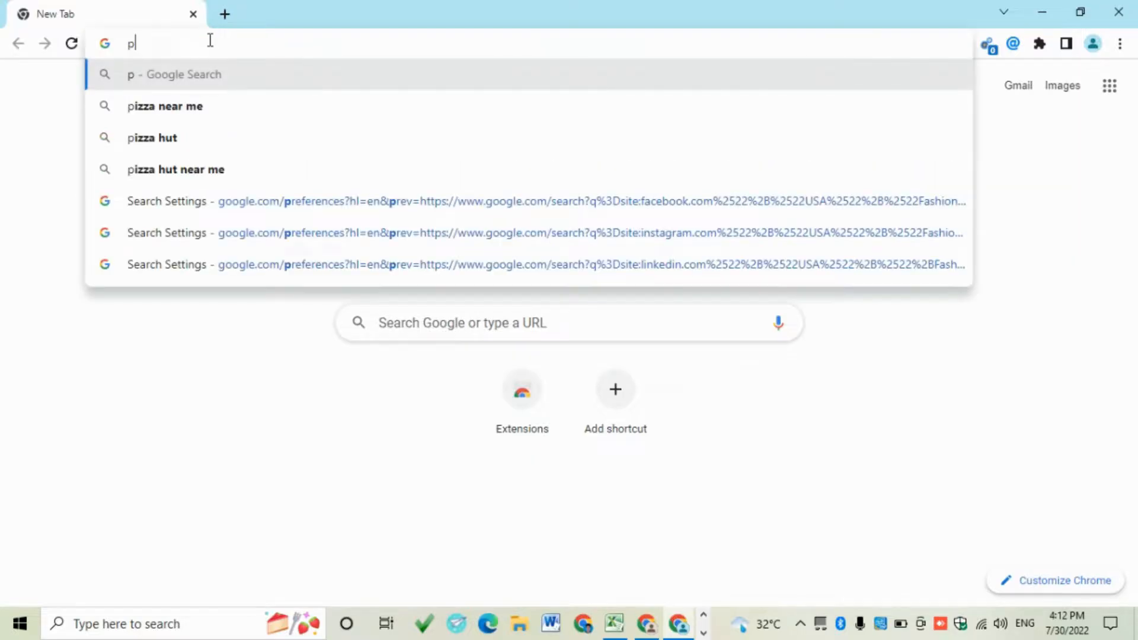
pyautogui.write('la')
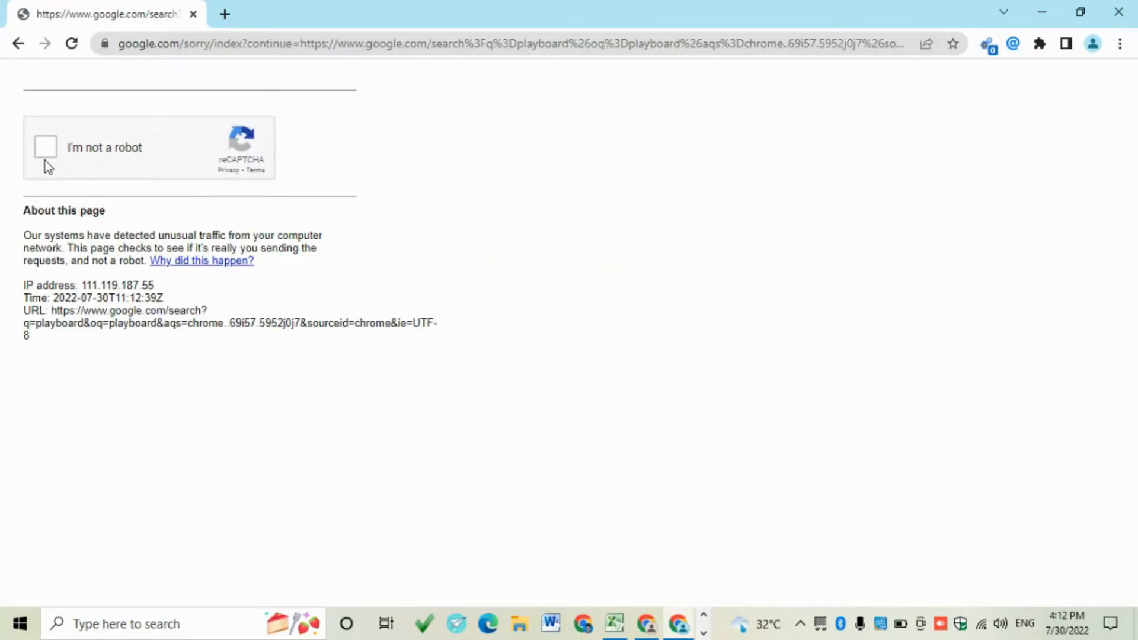
# Pass the reCAPTCHA by selecting crosswalk and vehicle squares and verifying.
pyautogui.click(45, 147)
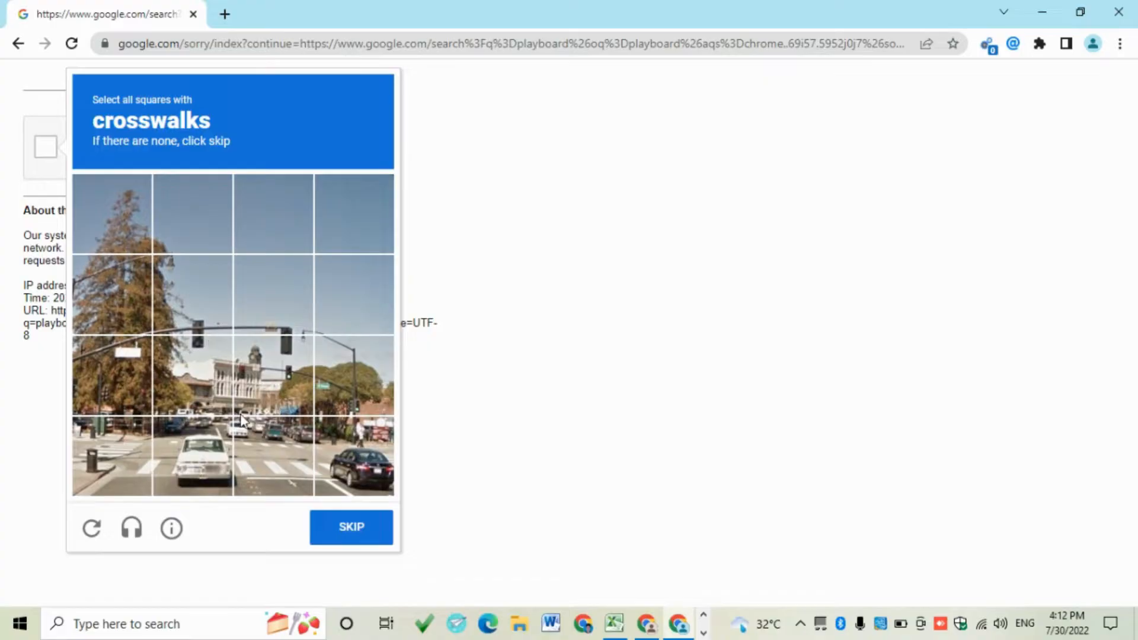
pyautogui.click(272, 461)
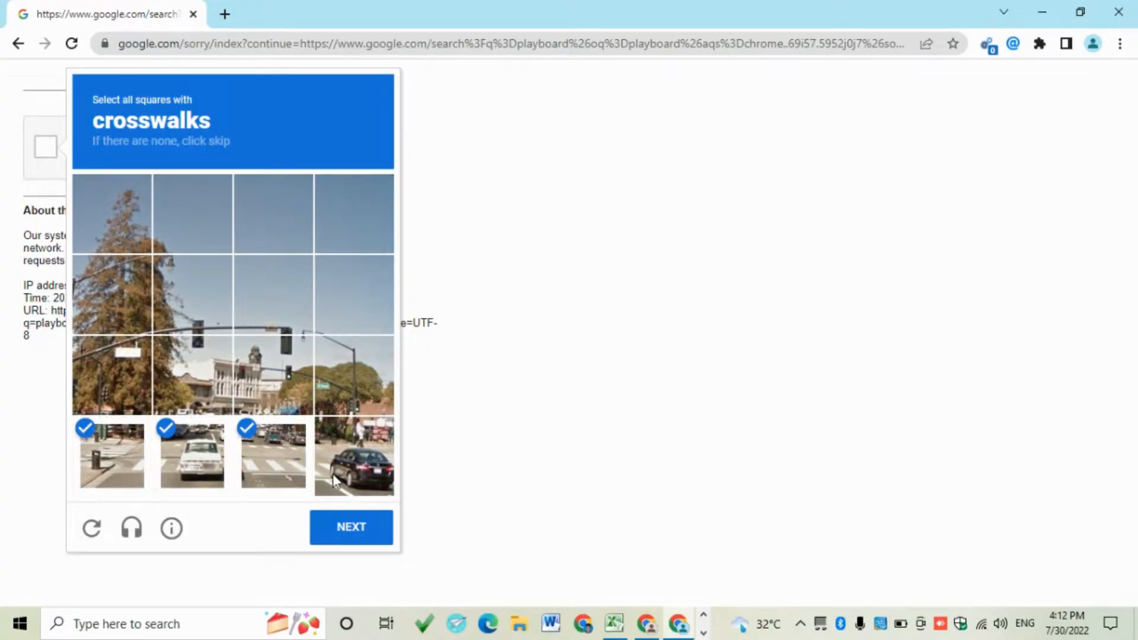
pyautogui.click(350, 527)
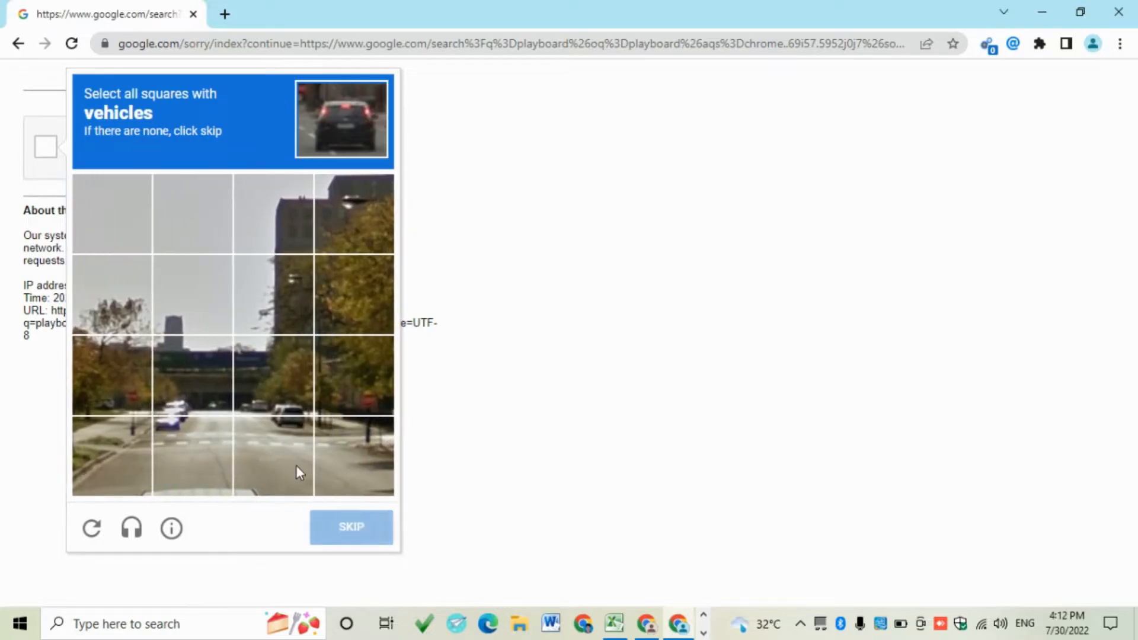
pyautogui.click(273, 455)
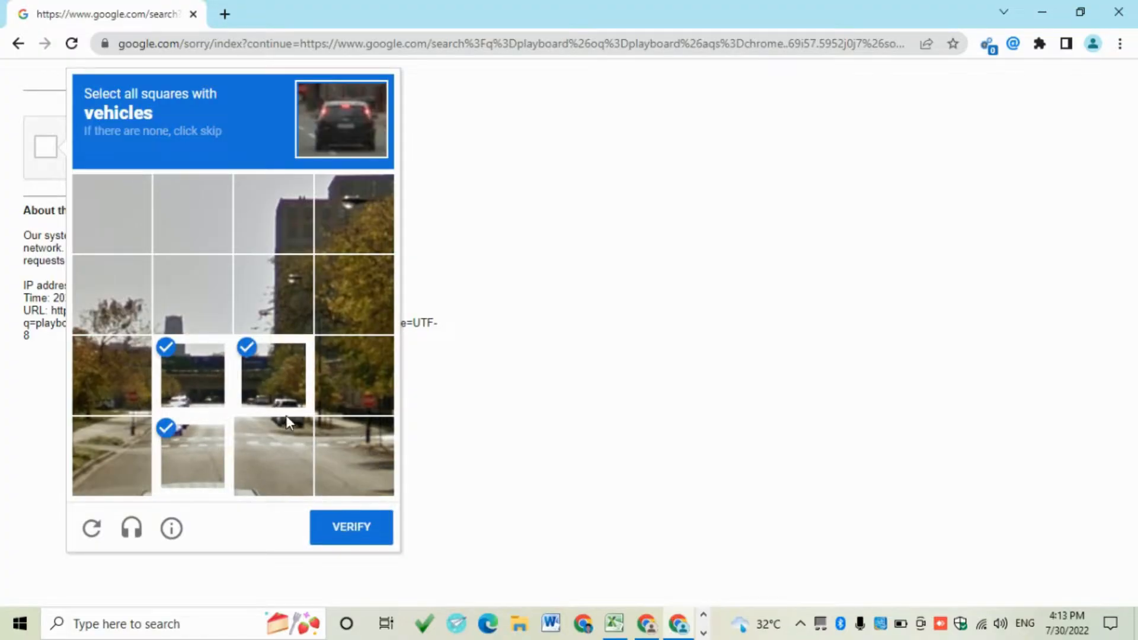
pyautogui.click(350, 526)
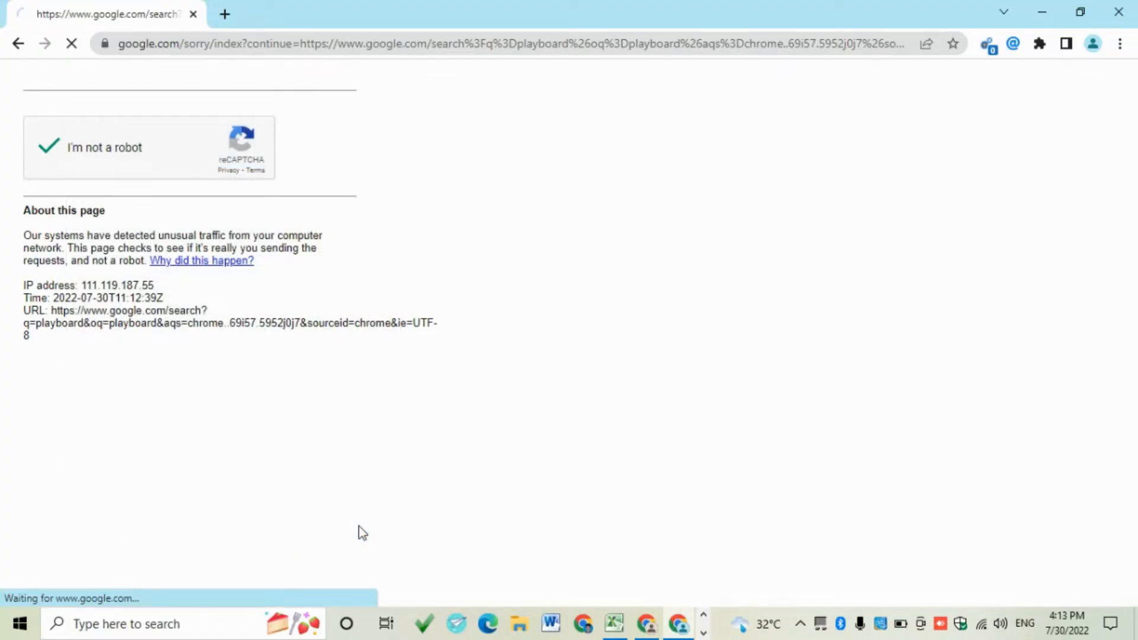
pyautogui.click(48, 146)
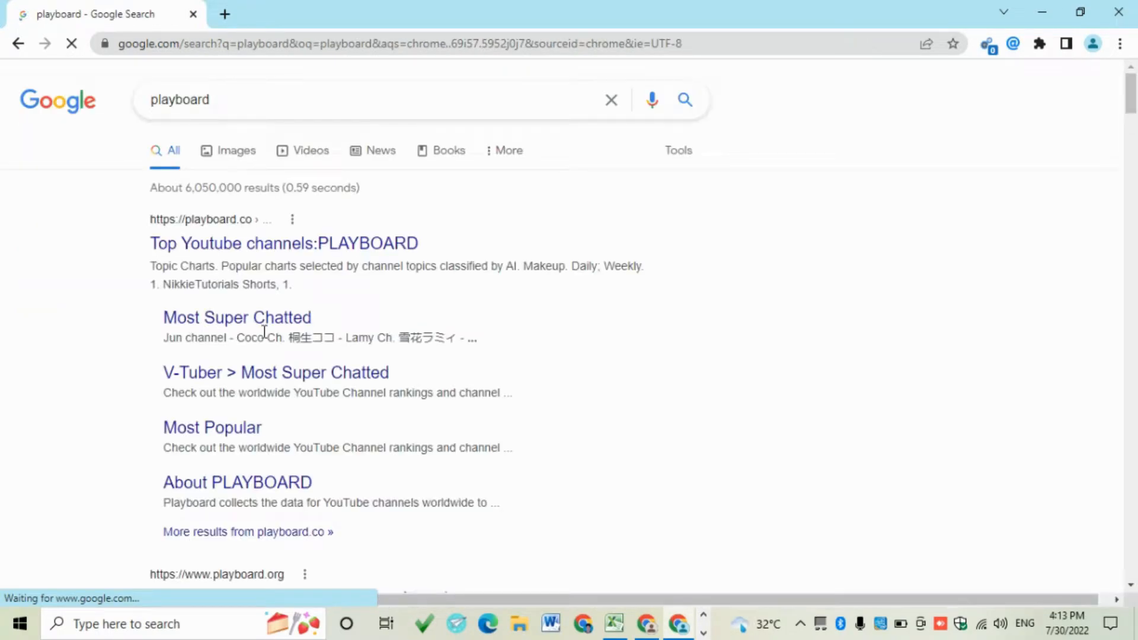
# Open the 'Top Youtube channels: PLAYBOARD' search result.
pyautogui.click(284, 243)
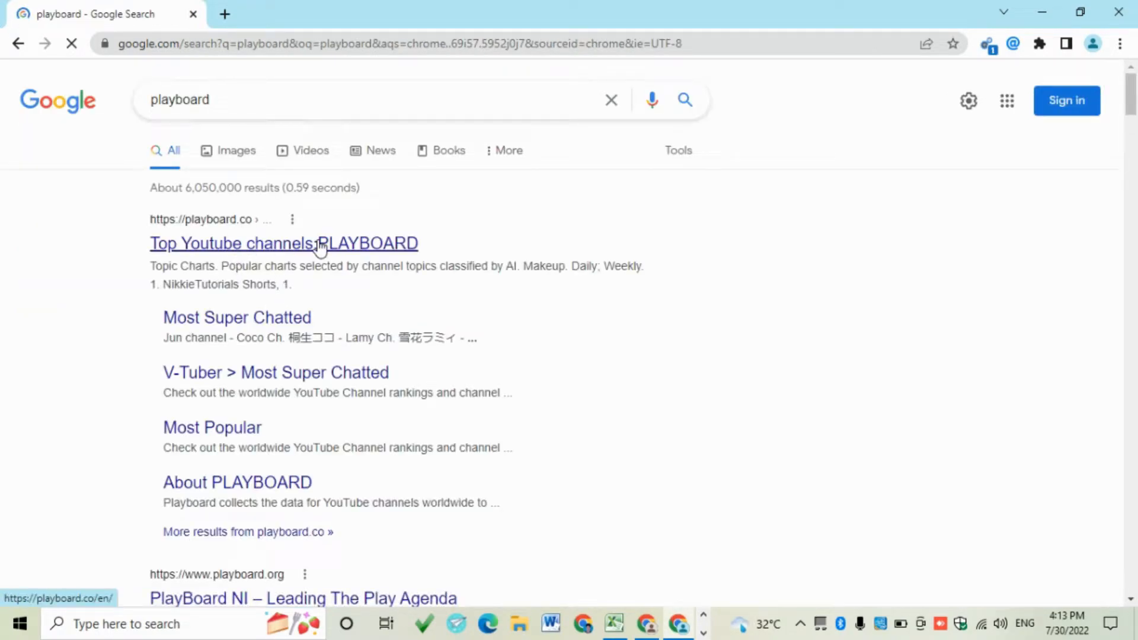
pyautogui.click(284, 243)
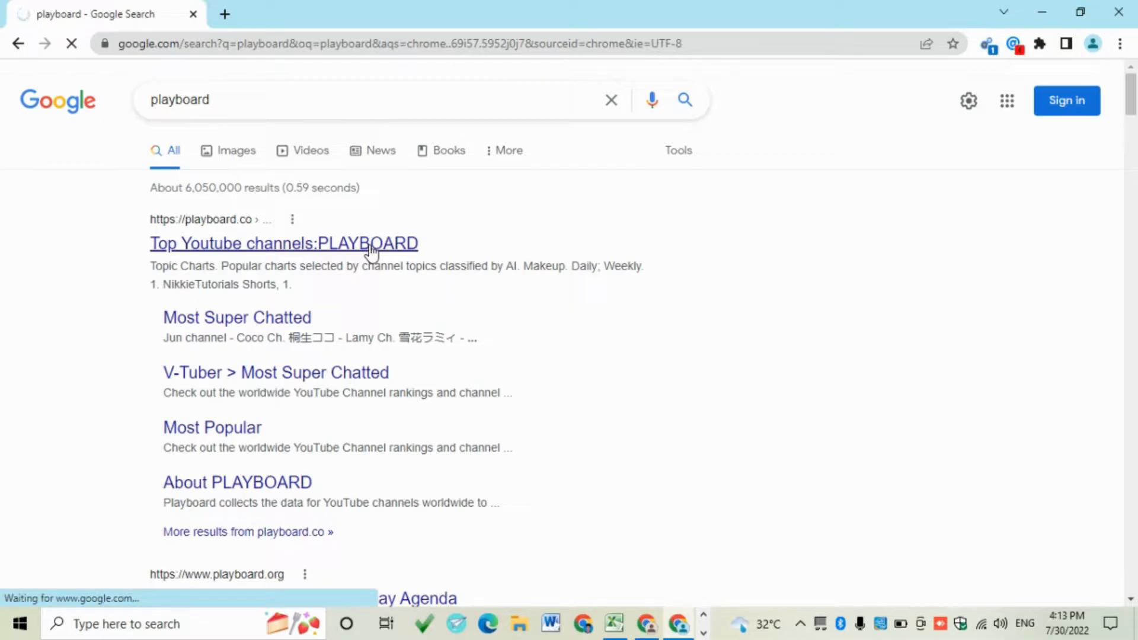
pyautogui.click(284, 243)
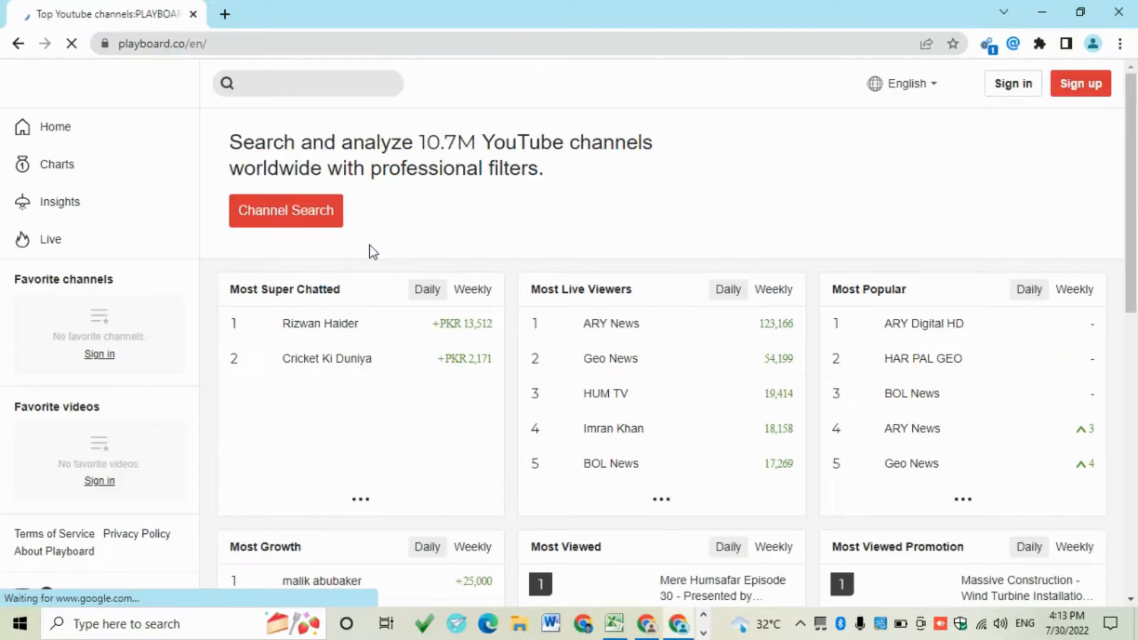
# Load Playboard's 'tech review' Channel Search results and type 'email' into the site search.
pyautogui.click(285, 211)
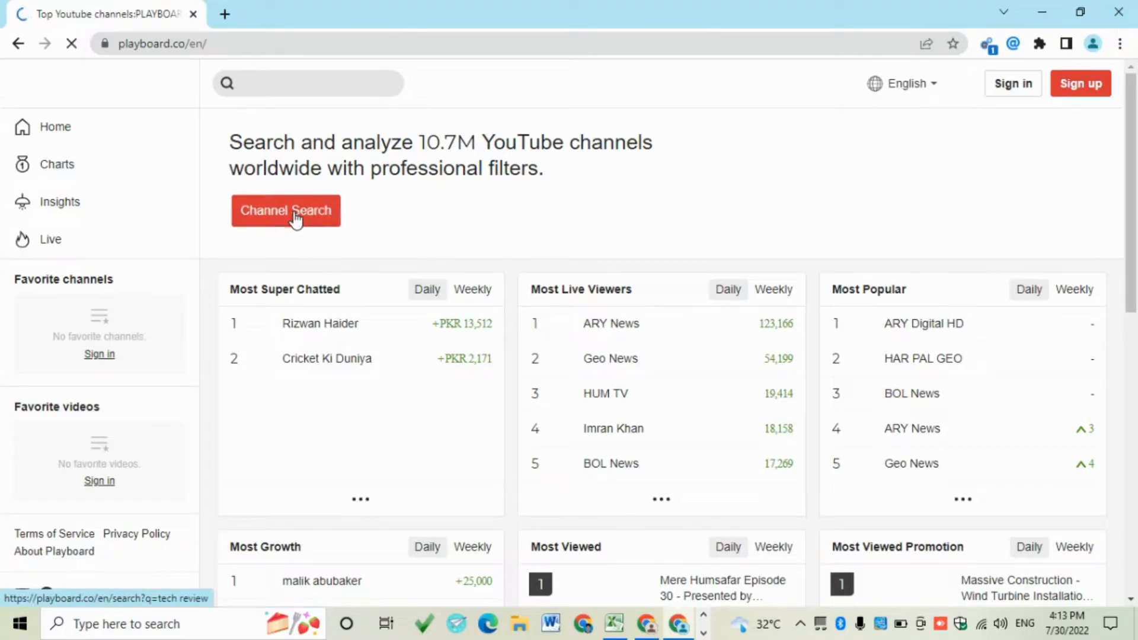
pyautogui.click(285, 211)
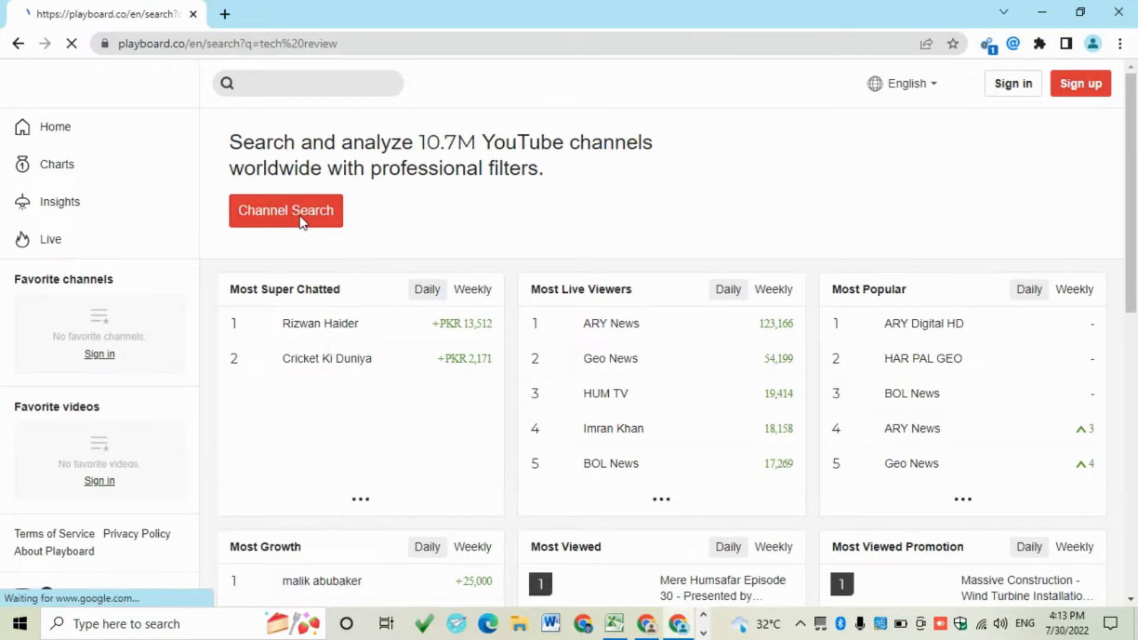
pyautogui.click(285, 211)
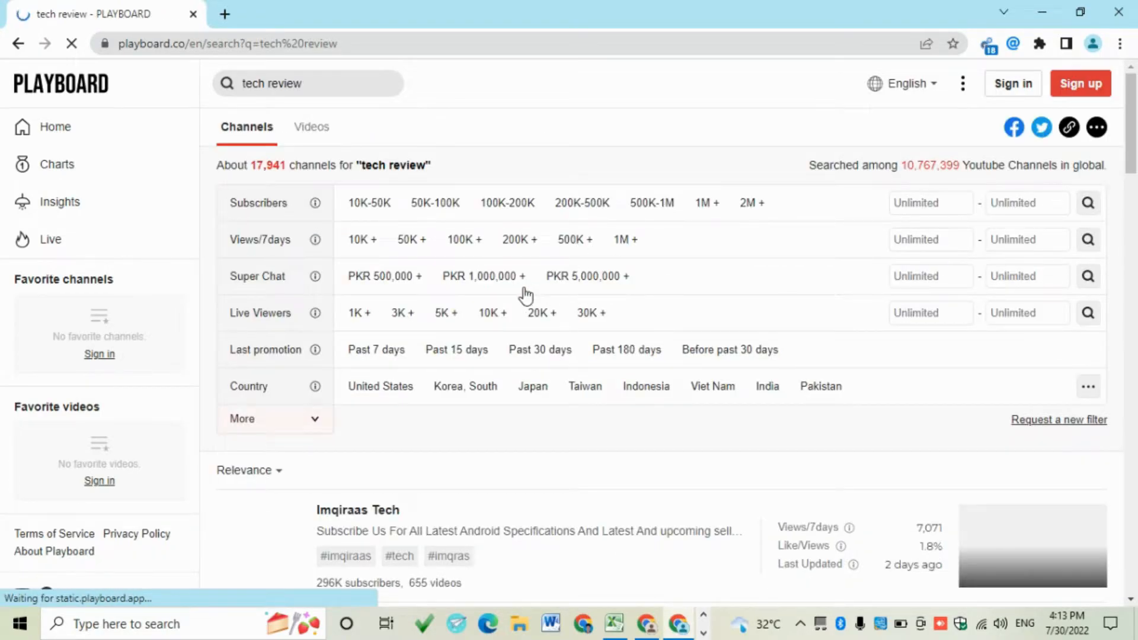
pyautogui.scroll(-3)
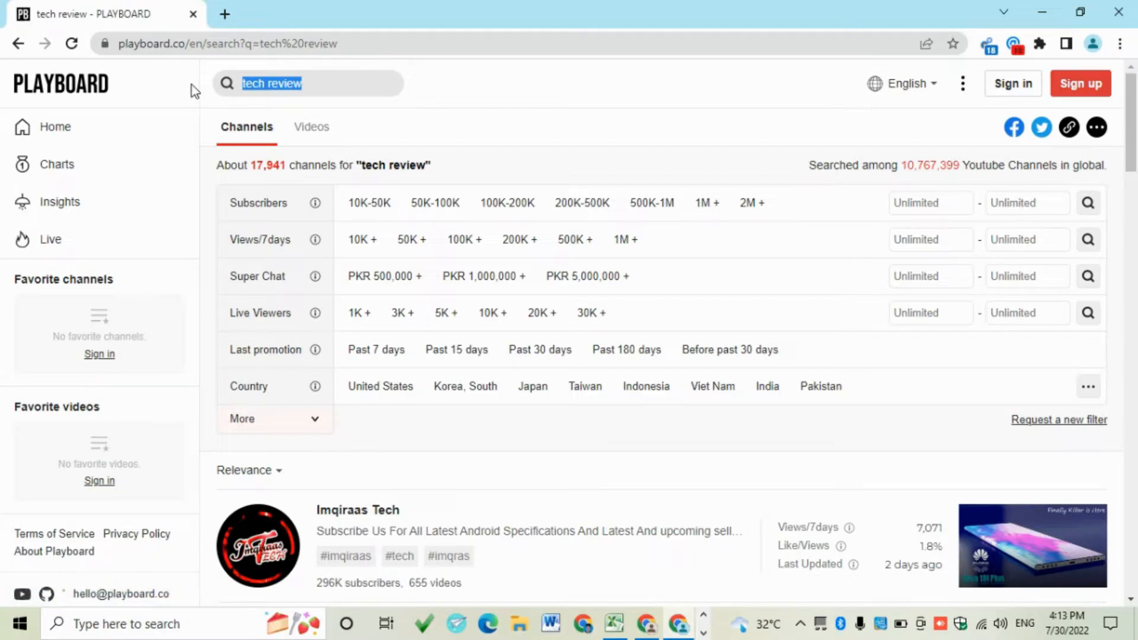
pyautogui.write('email')
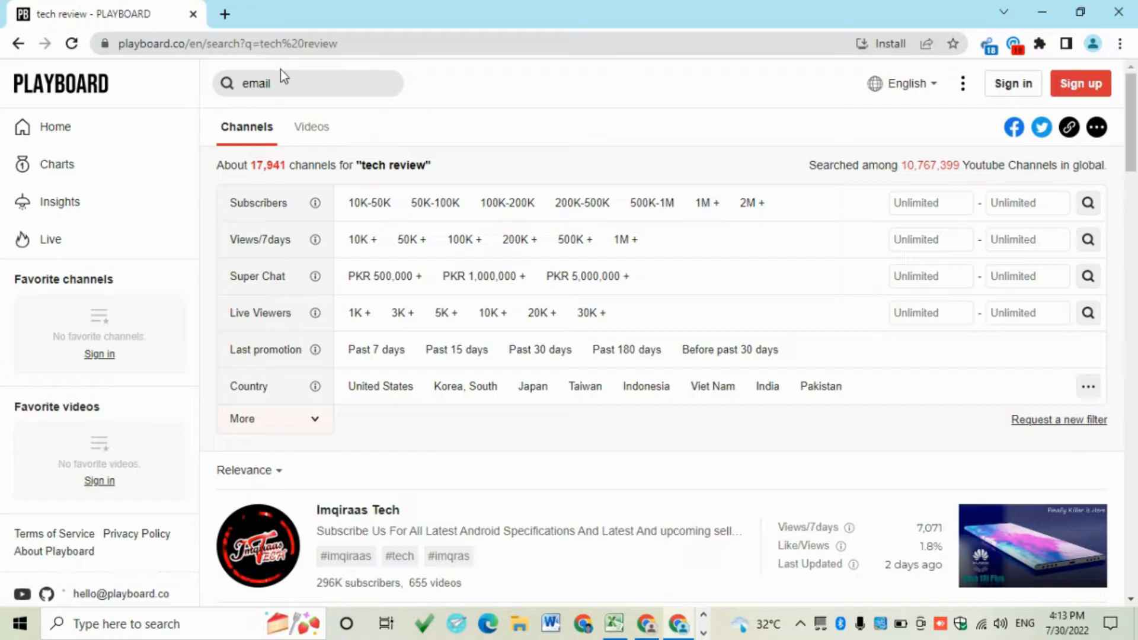
pyautogui.scroll(-3)
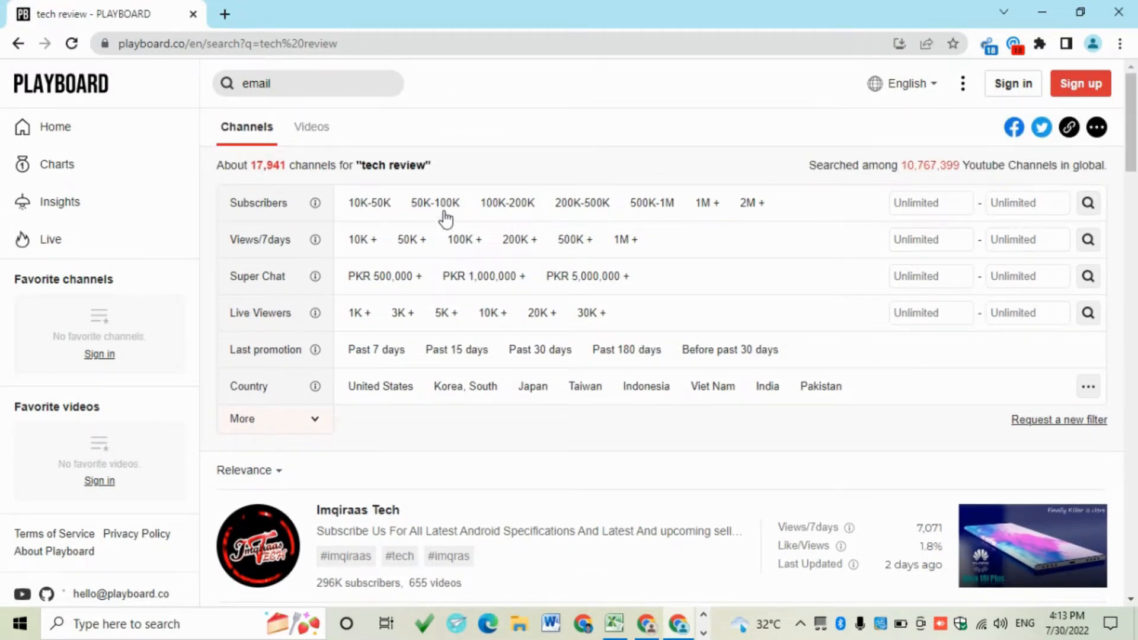
pyautogui.moveTo(472, 222)
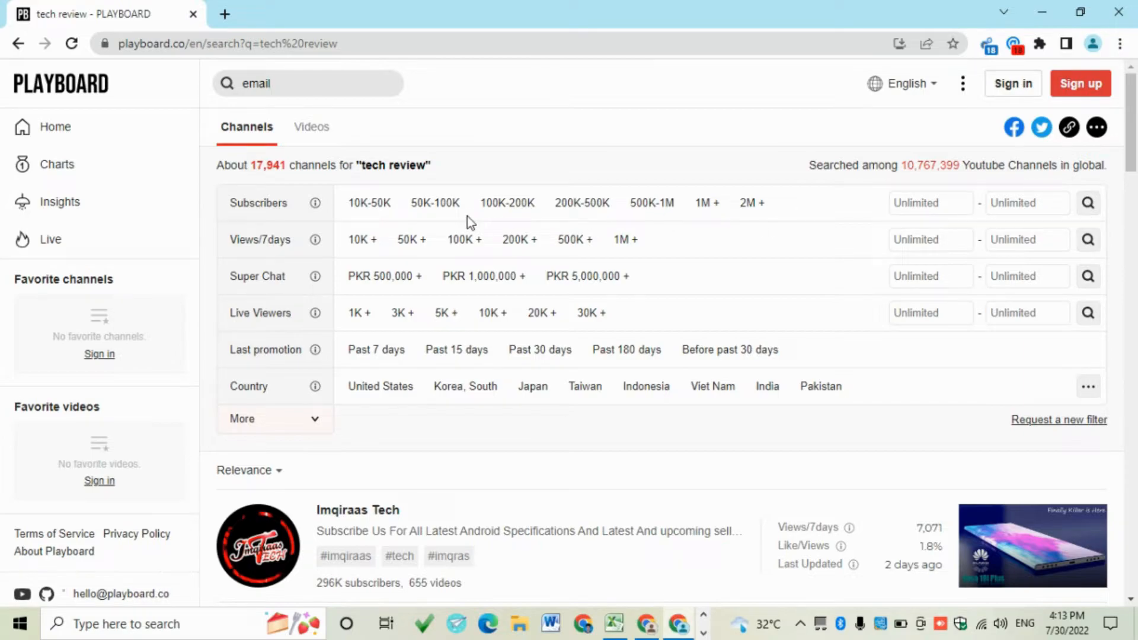
# Apply the 50K–100K subscribers and United States country filters.
pyautogui.click(435, 202)
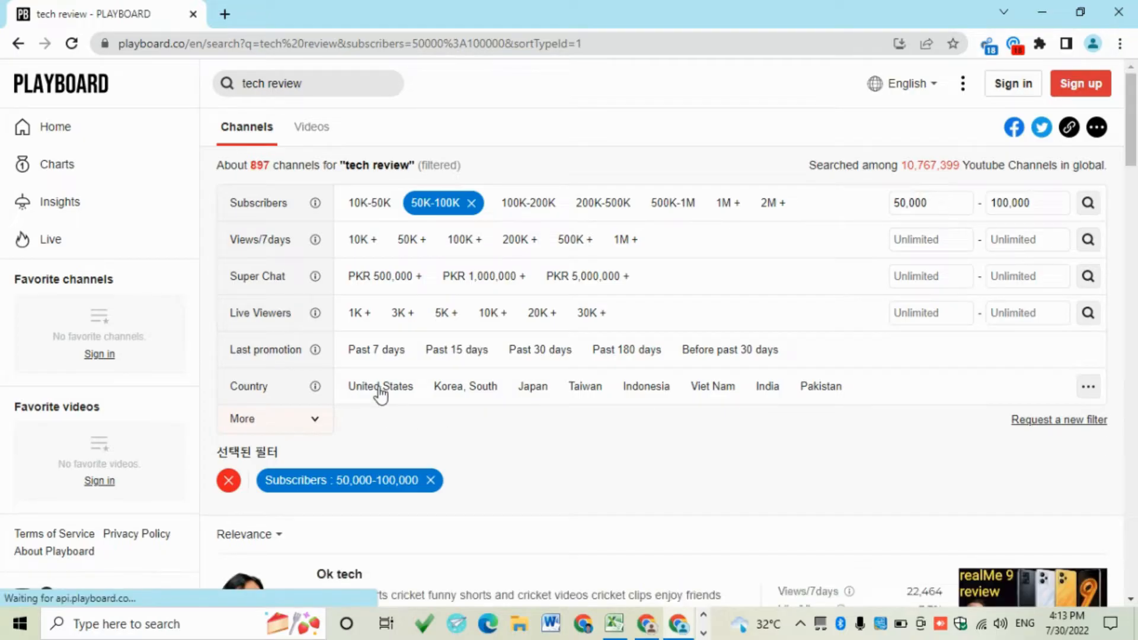
pyautogui.click(381, 385)
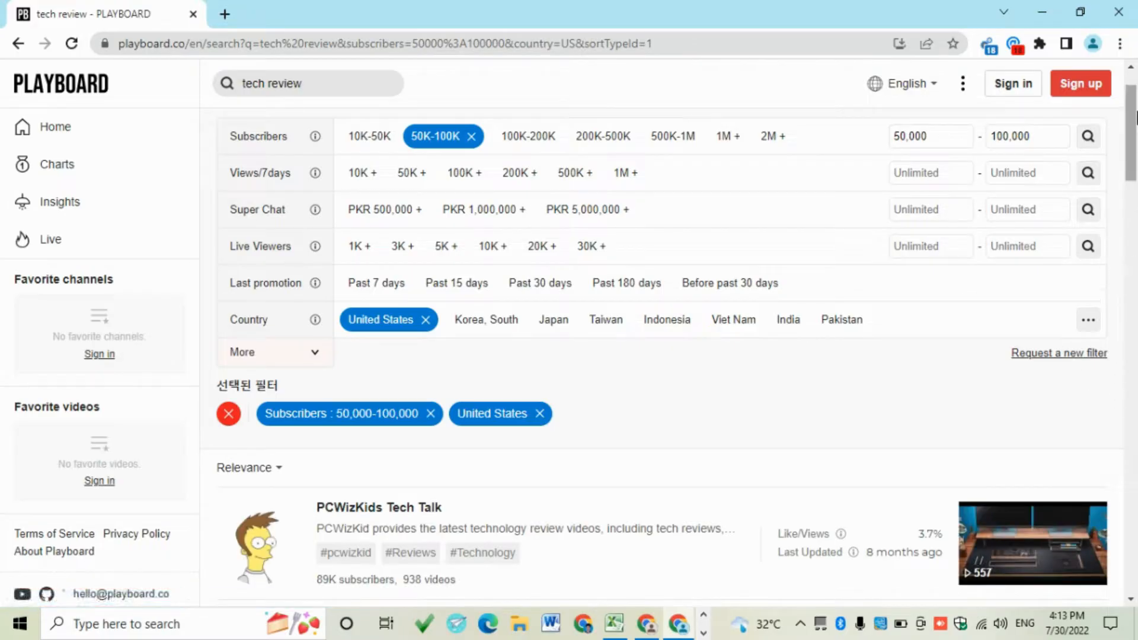
pyautogui.scroll(-3)
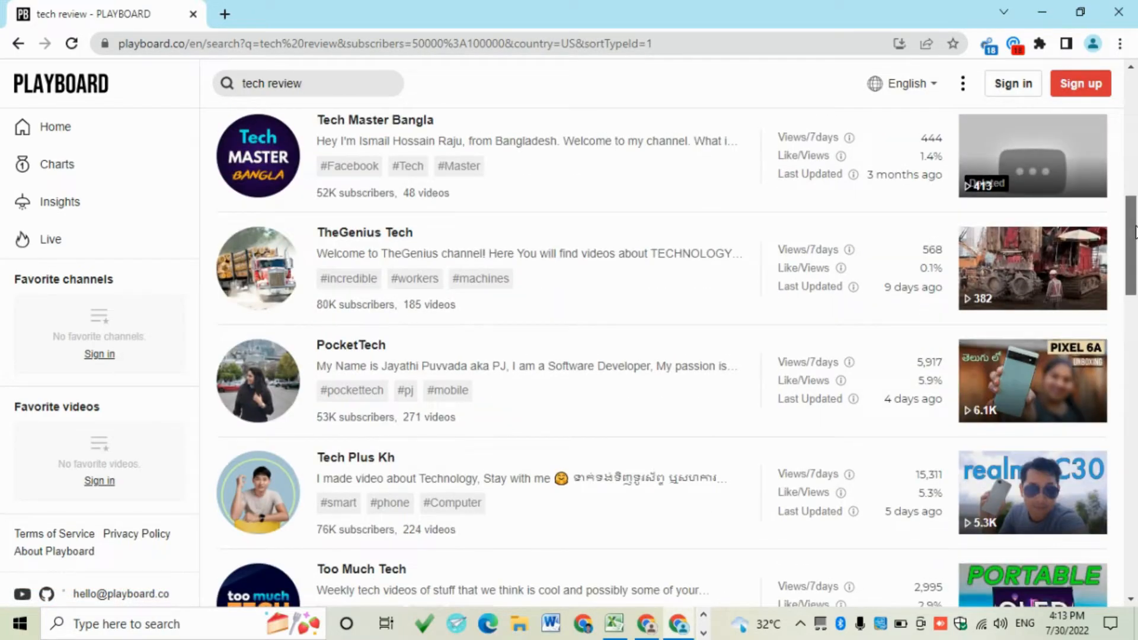
pyautogui.scroll(-3)
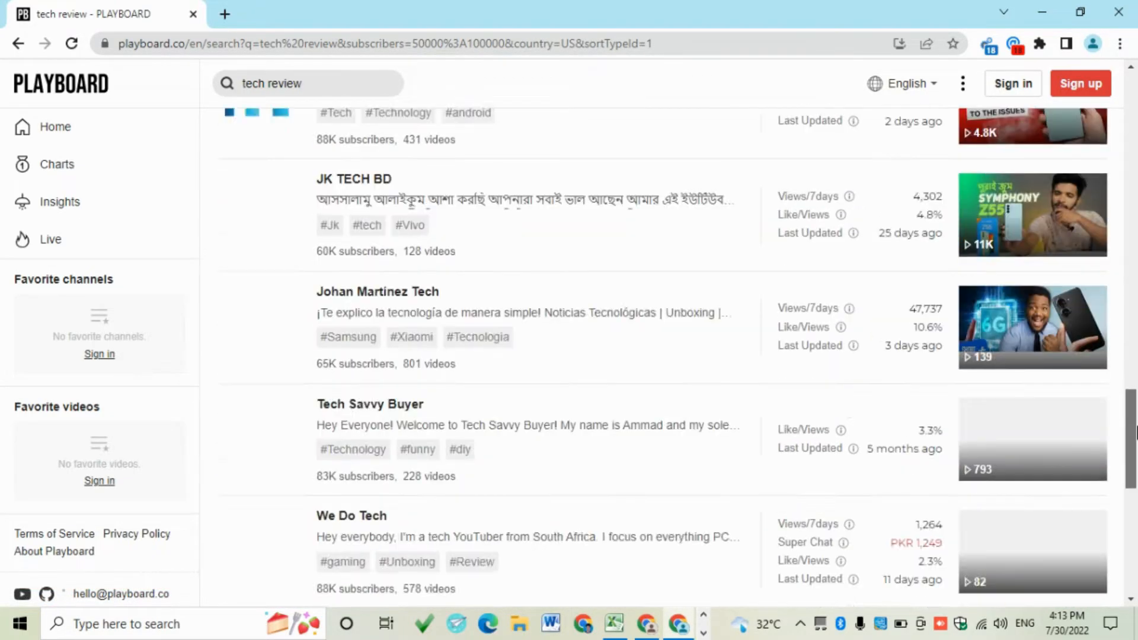
pyautogui.scroll(-3)
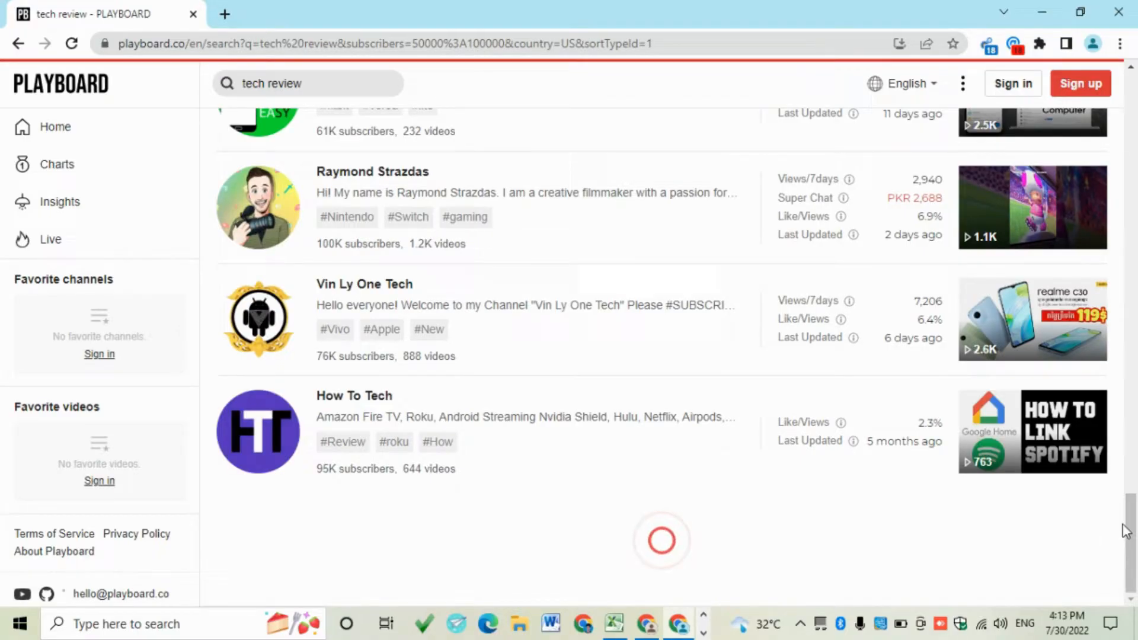
pyautogui.scroll(-3)
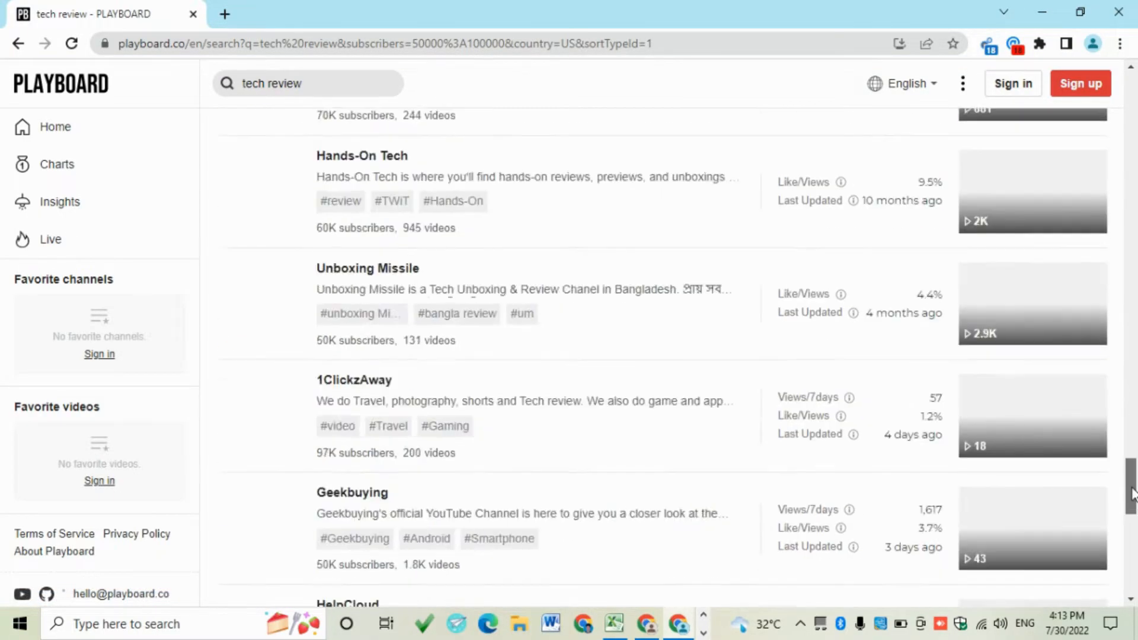
pyautogui.scroll(-3)
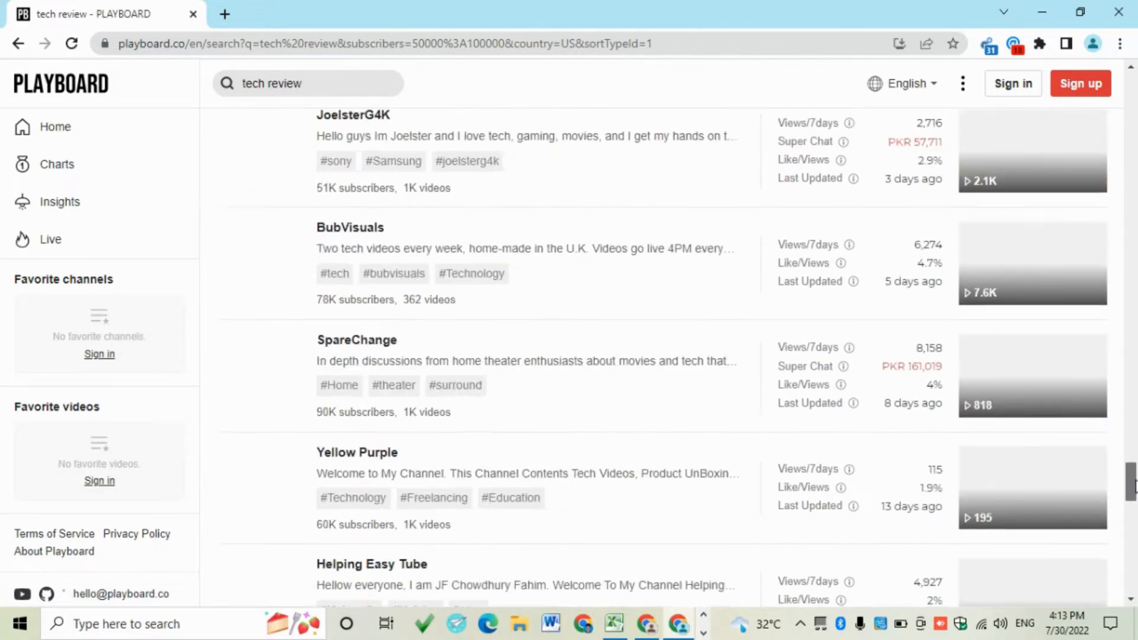
pyautogui.scroll(-3)
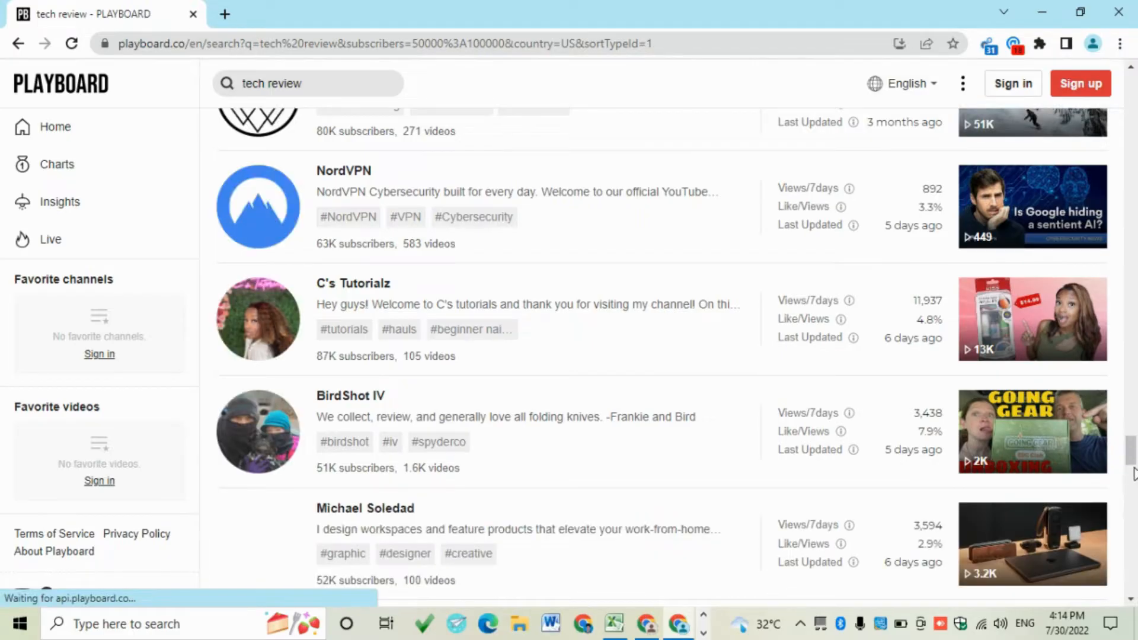
pyautogui.scroll(-3)
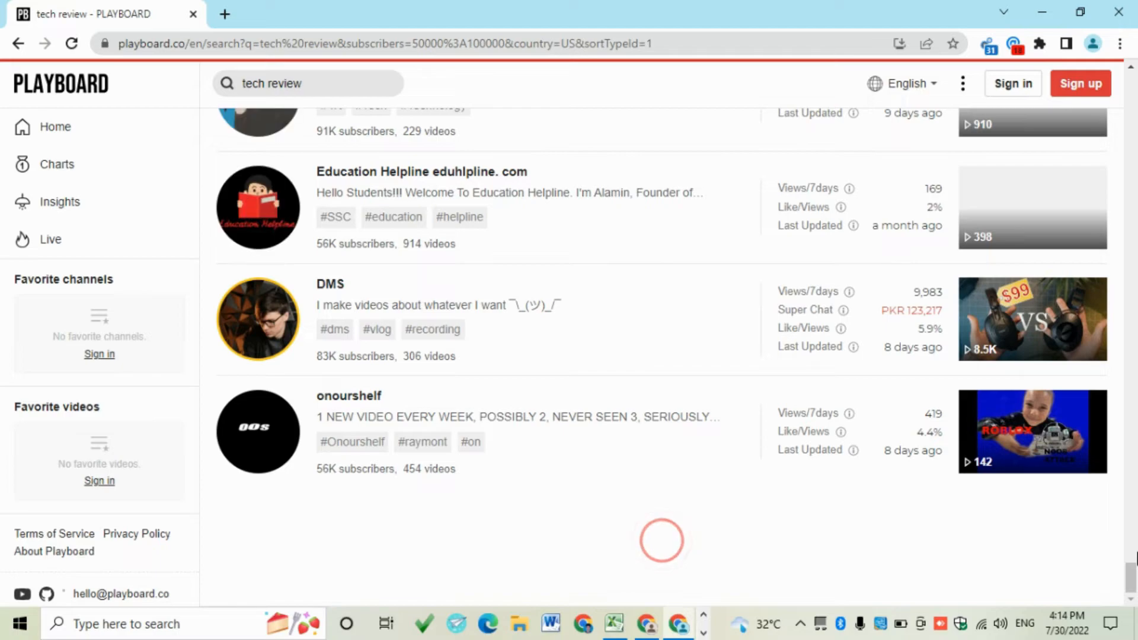
pyautogui.scroll(-3)
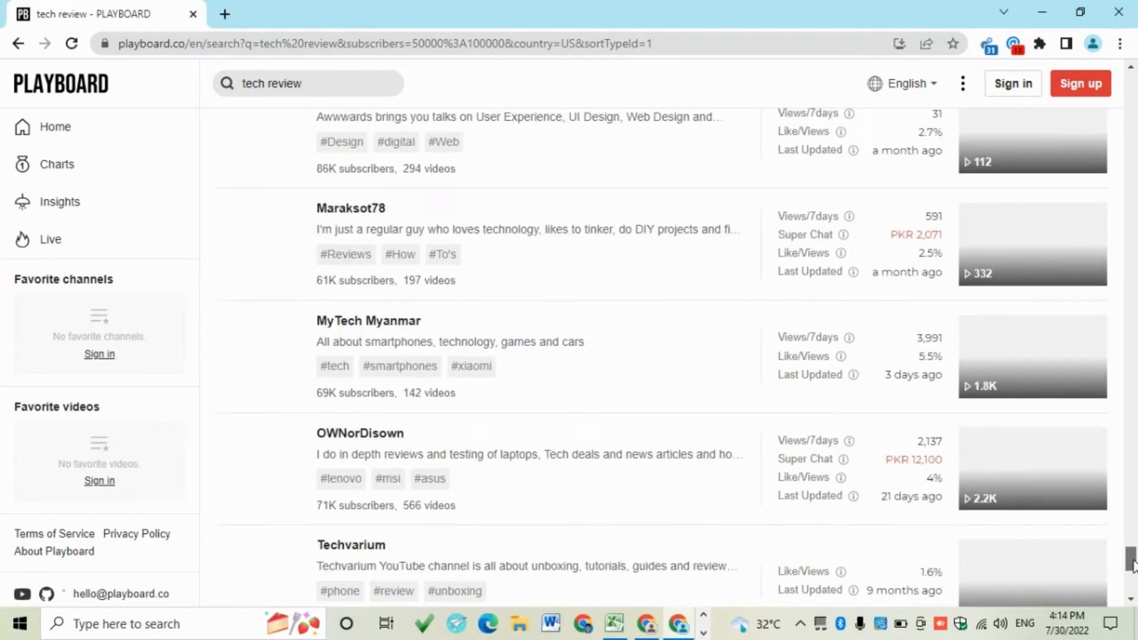
pyautogui.scroll(-3)
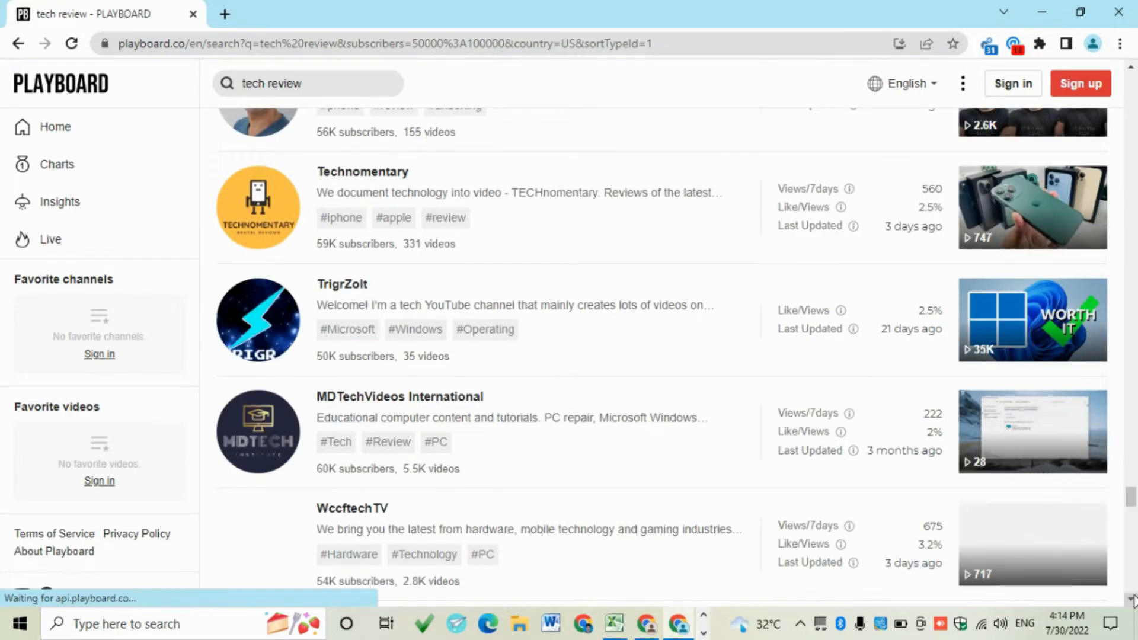
pyautogui.scroll(-3)
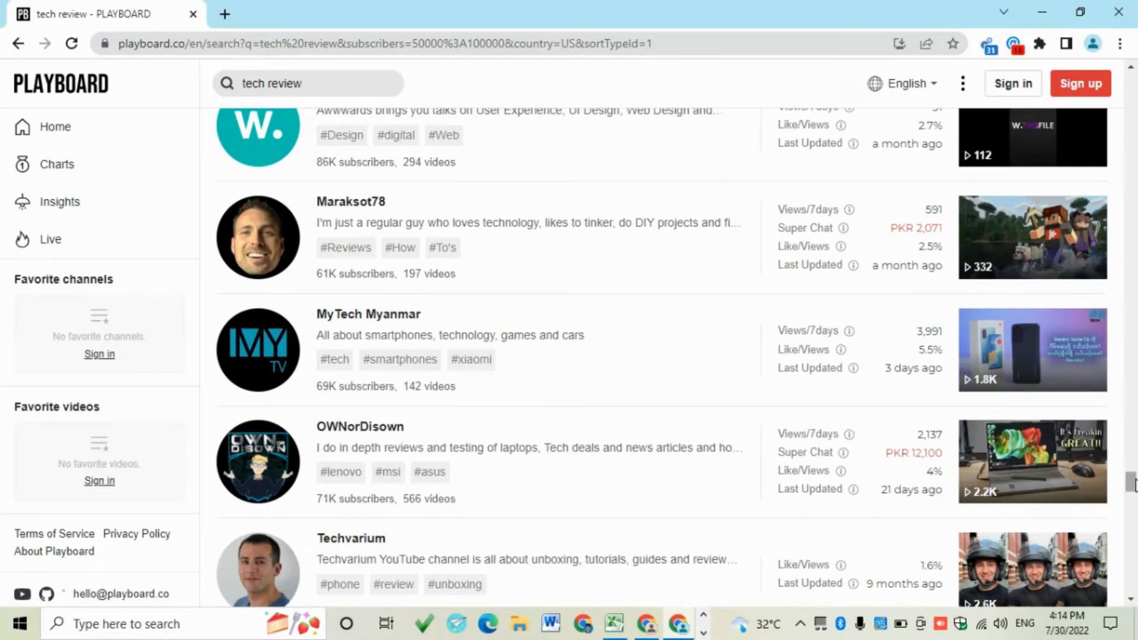
pyautogui.scroll(-3)
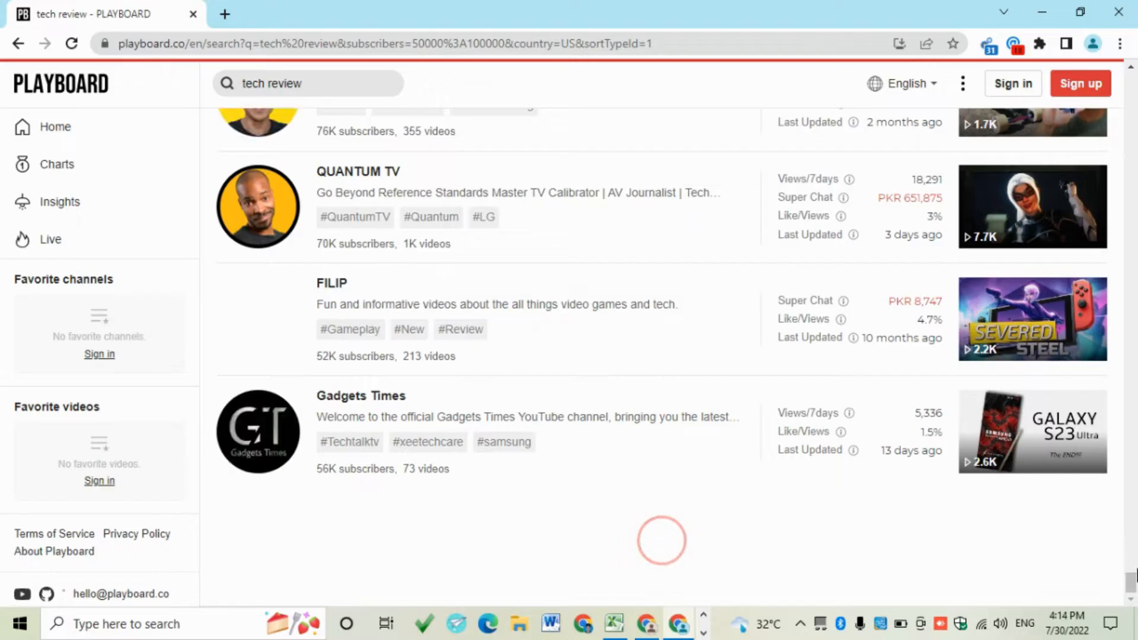
pyautogui.scroll(-3)
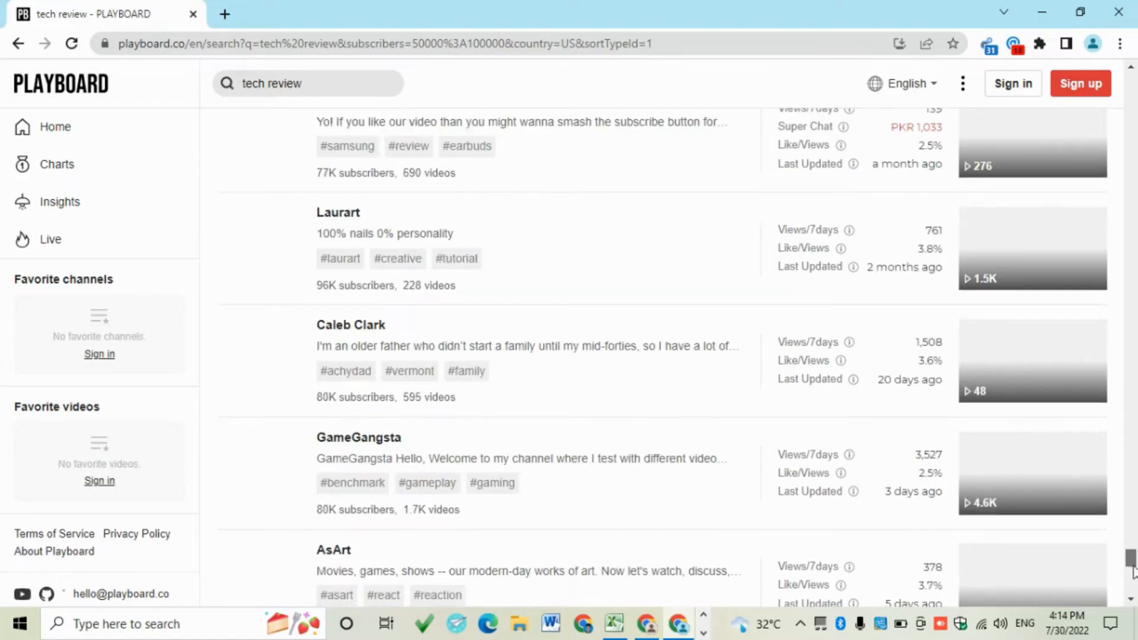
pyautogui.scroll(-3)
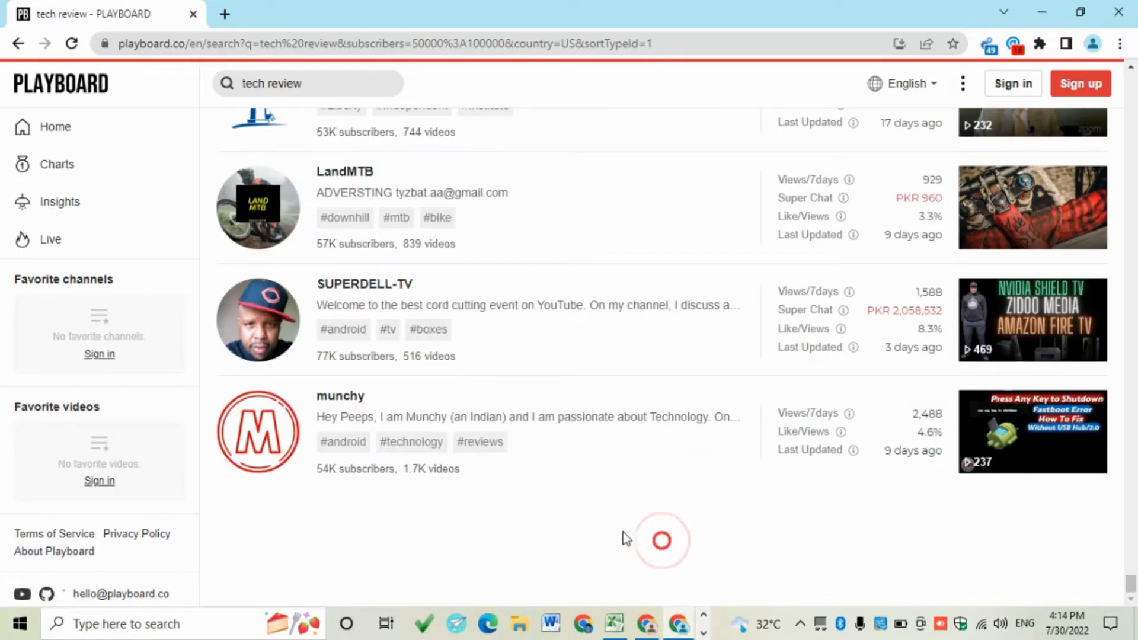
pyautogui.scroll(-3)
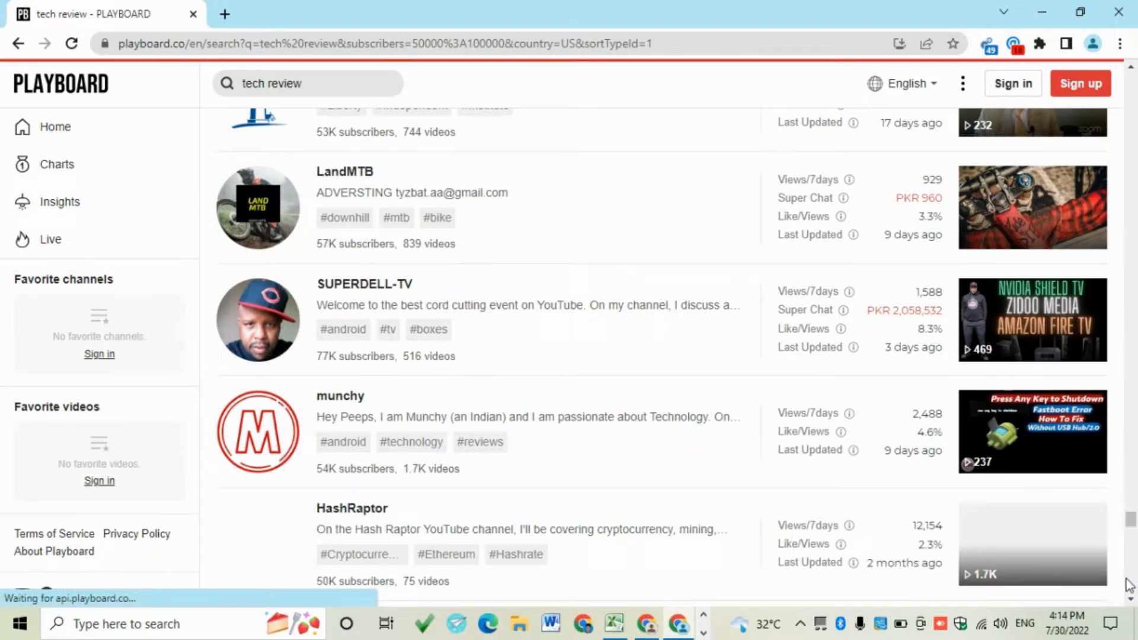
pyautogui.scroll(-3)
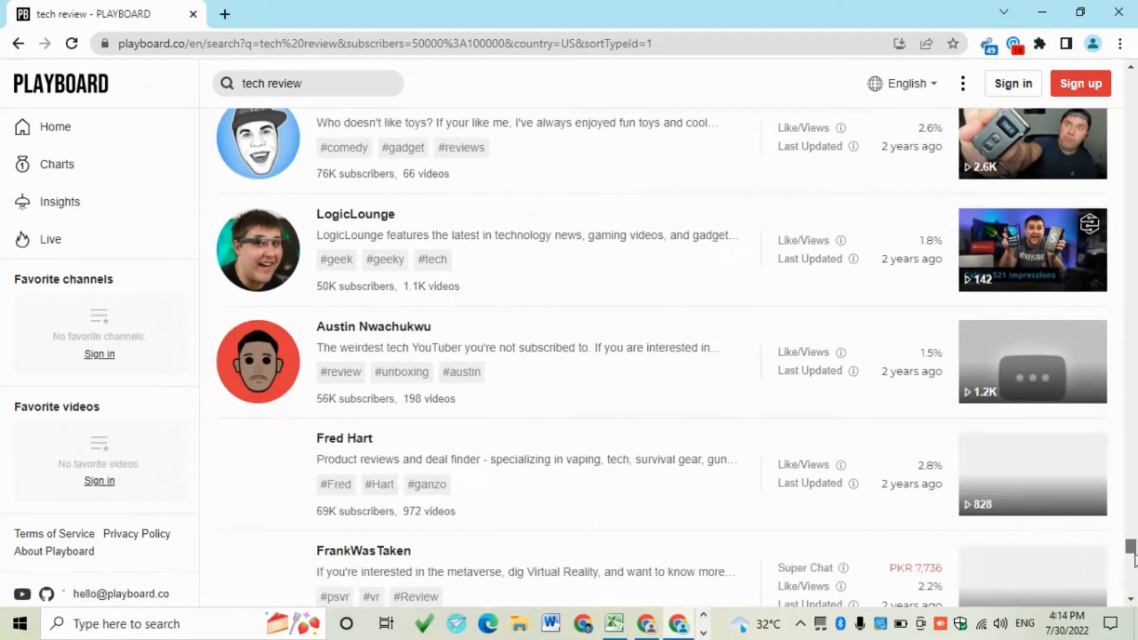
pyautogui.scroll(-3)
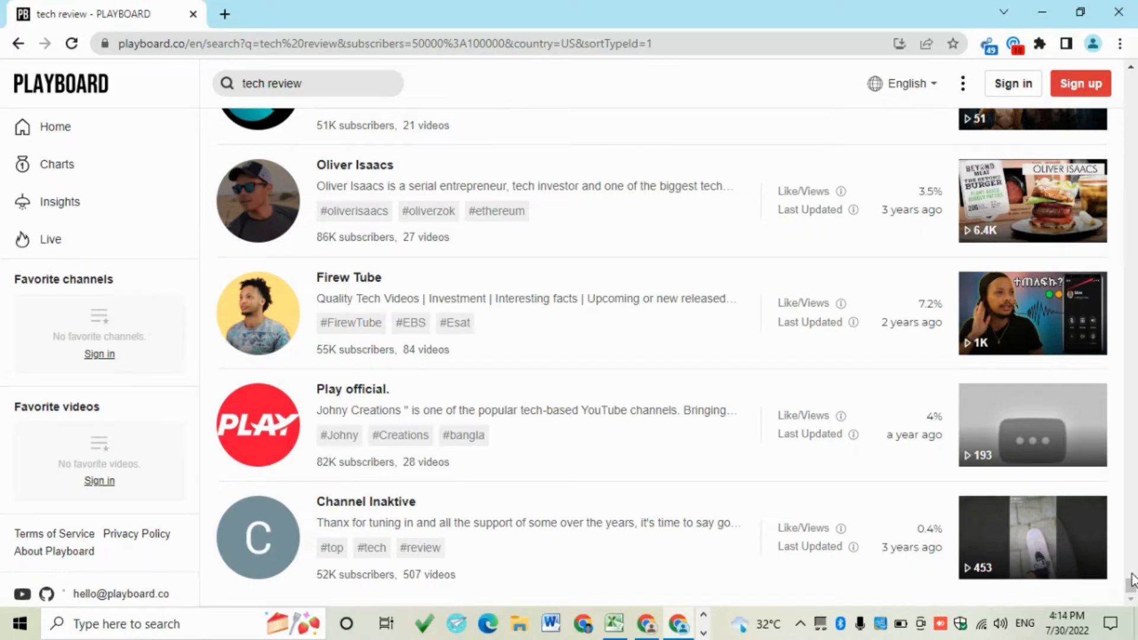
pyautogui.moveTo(1098, 540)
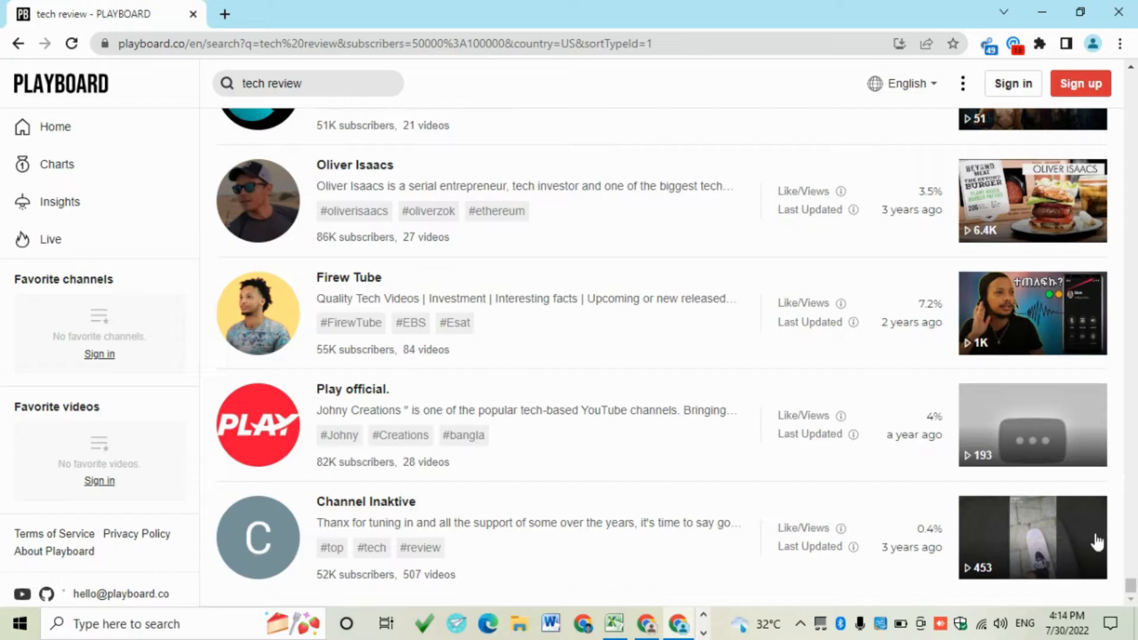
pyautogui.scroll(-3)
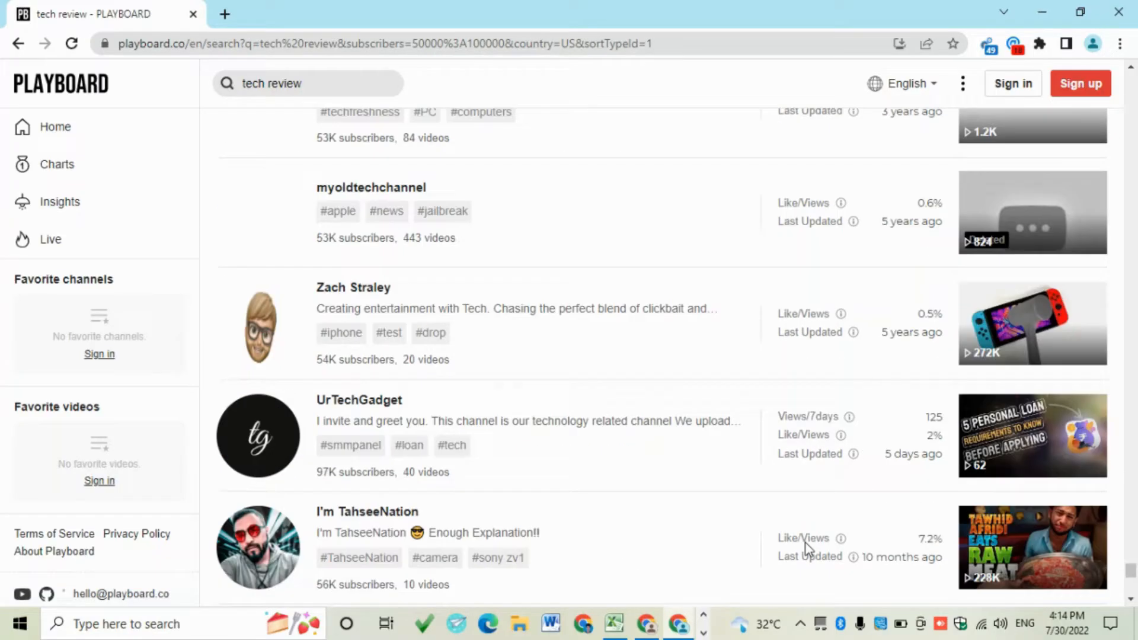
pyautogui.scroll(-3)
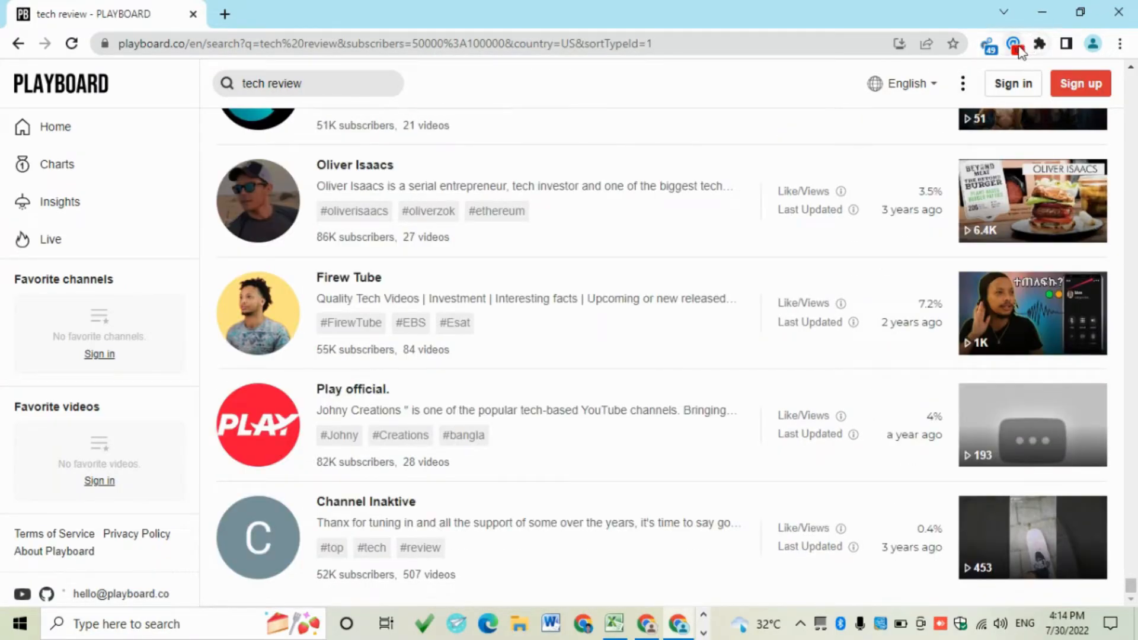
# Open Email Hunter's All emails tab and copy the 55 gathered emails.
pyautogui.click(1014, 43)
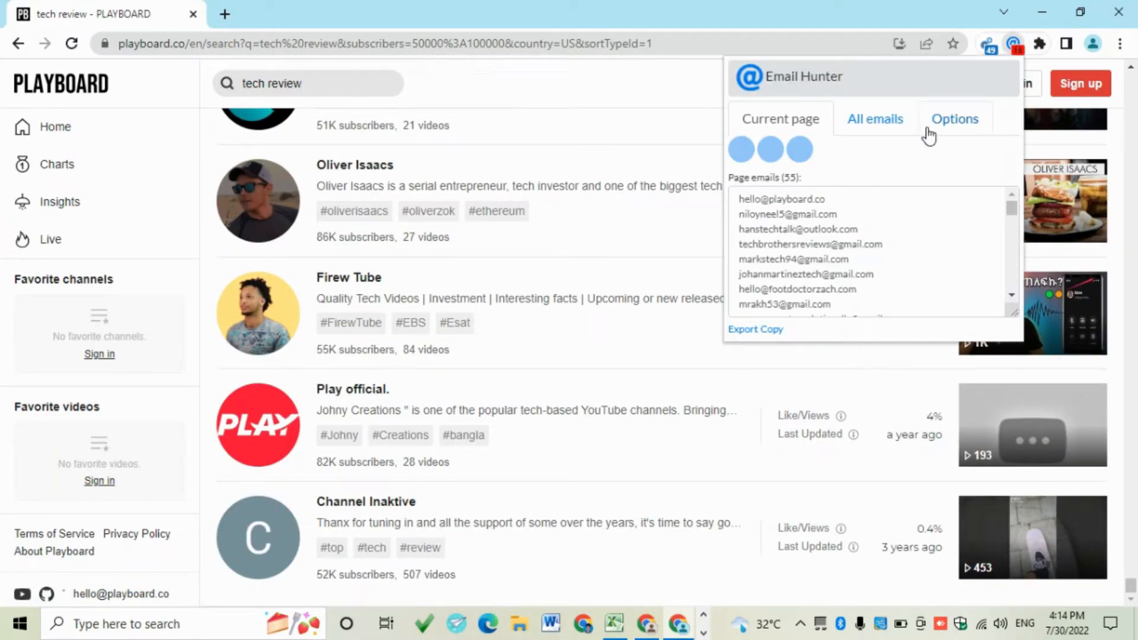
pyautogui.click(875, 118)
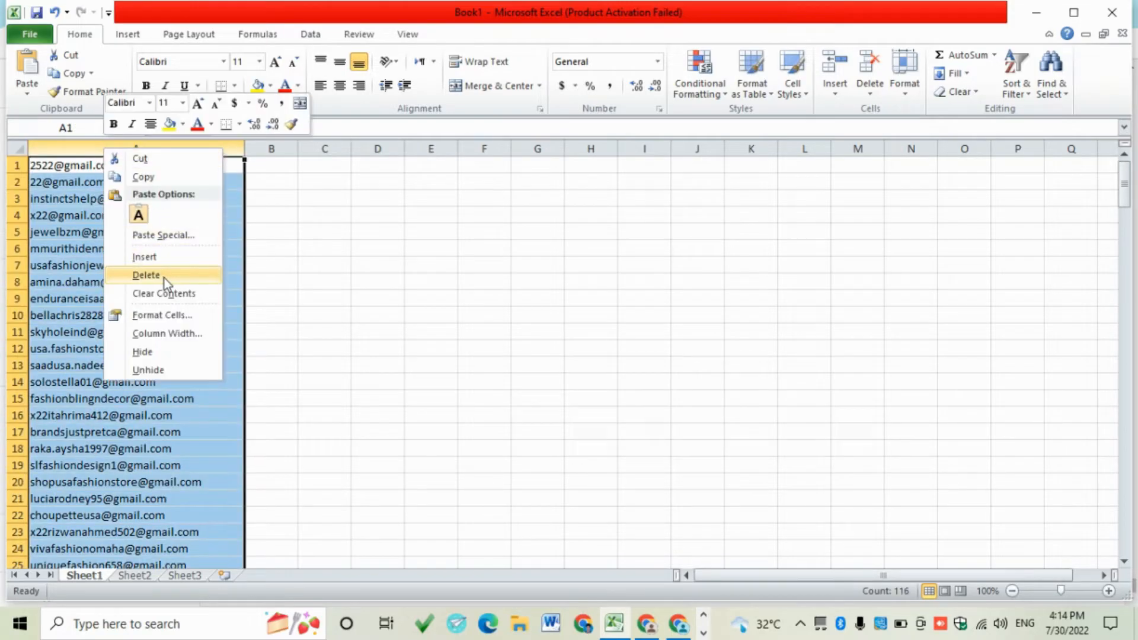
# Delete column A, paste the 55 emails into A1, and widen column A.
pyautogui.click(146, 275)
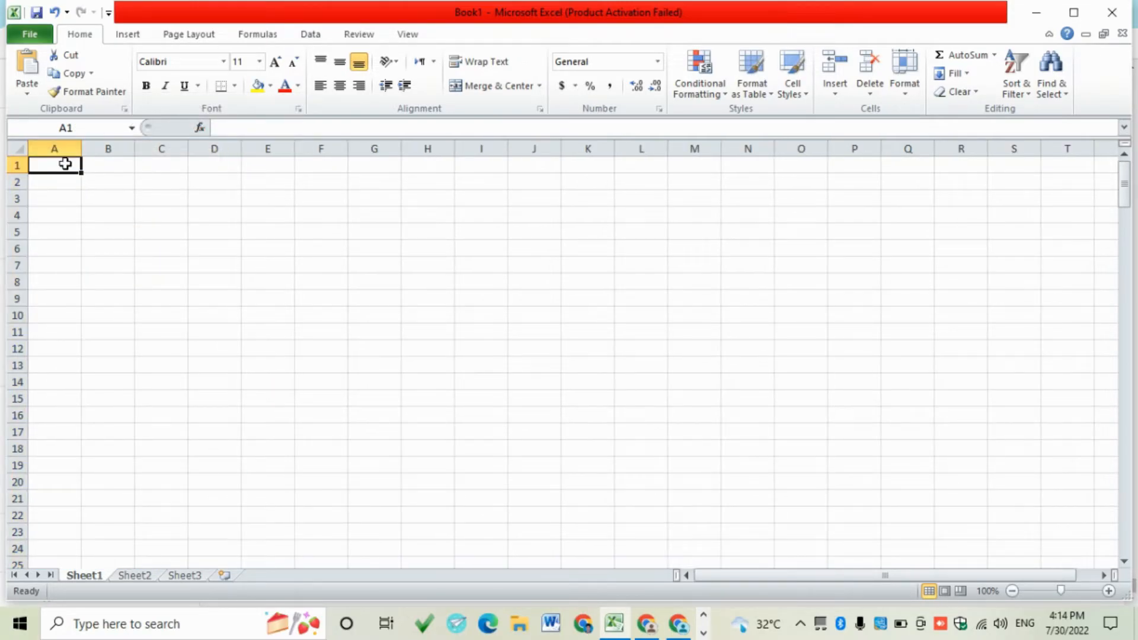
pyautogui.press('ctrl+v')
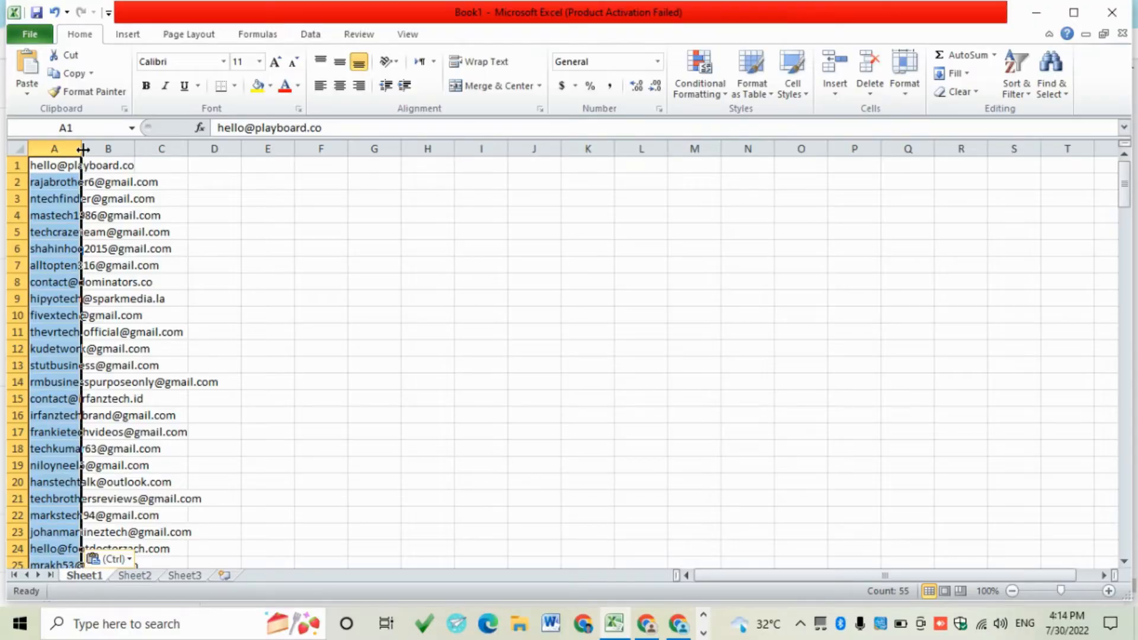
pyautogui.moveTo(83, 149); pyautogui.dragTo(225, 149)
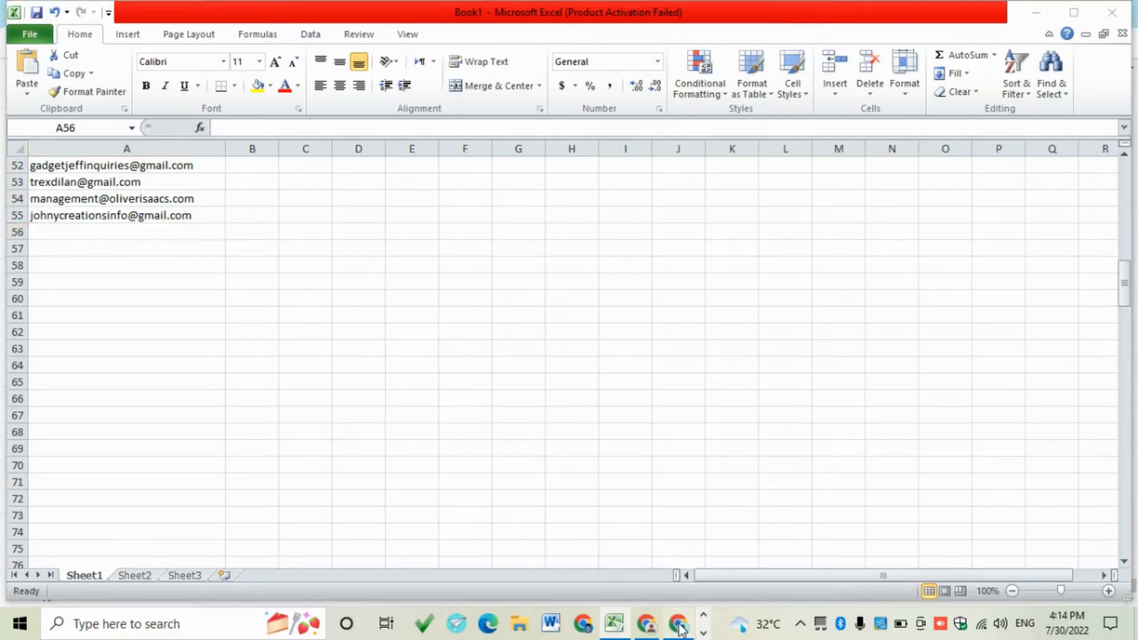
pyautogui.click(678, 623)
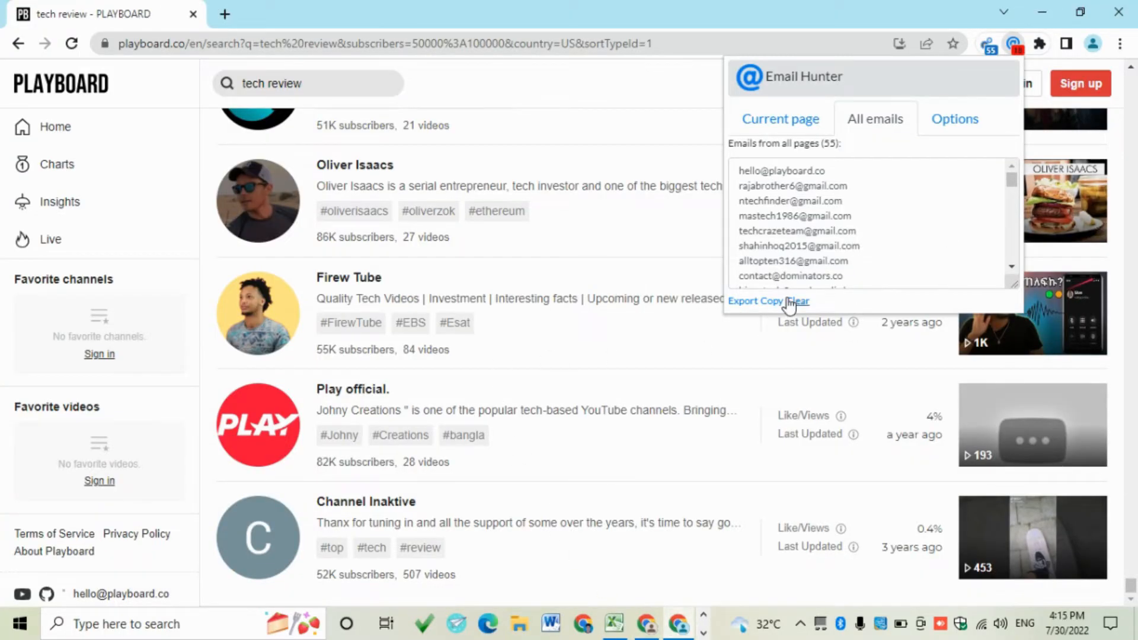
# Clear and close the Email Hunter popup, then scroll the tech review results.
pyautogui.click(791, 300)
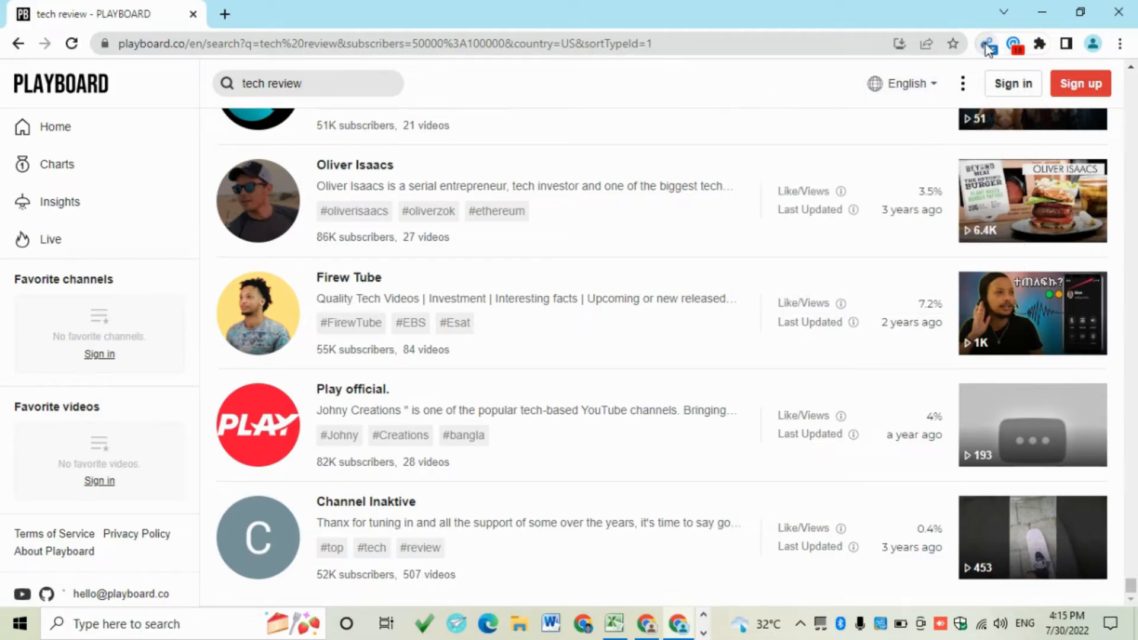
pyautogui.click(987, 43)
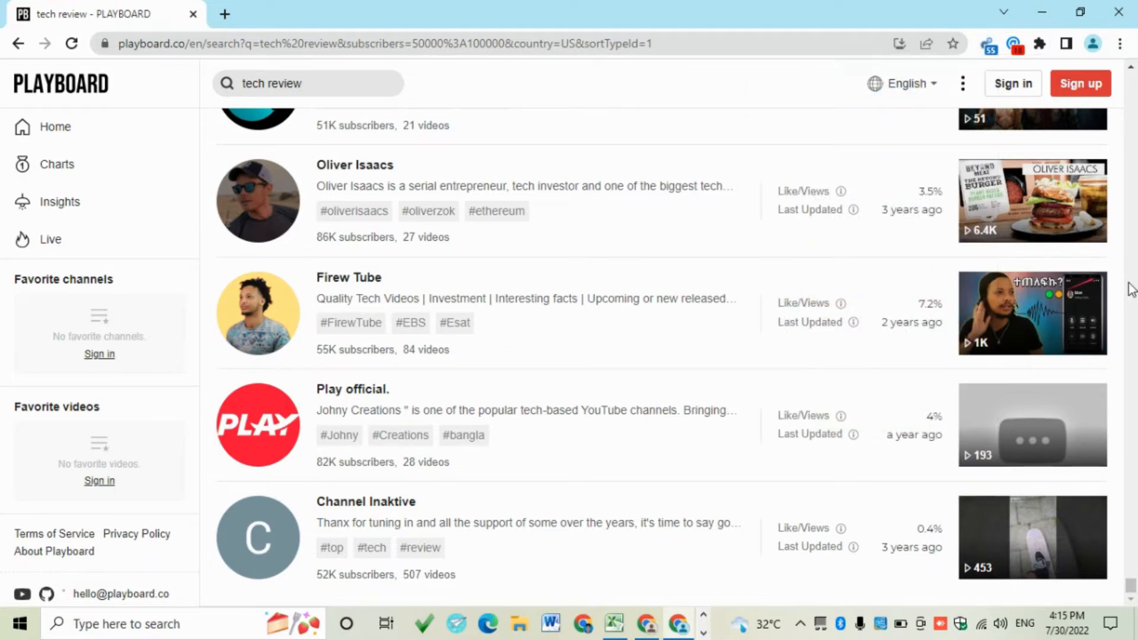
pyautogui.scroll(3)
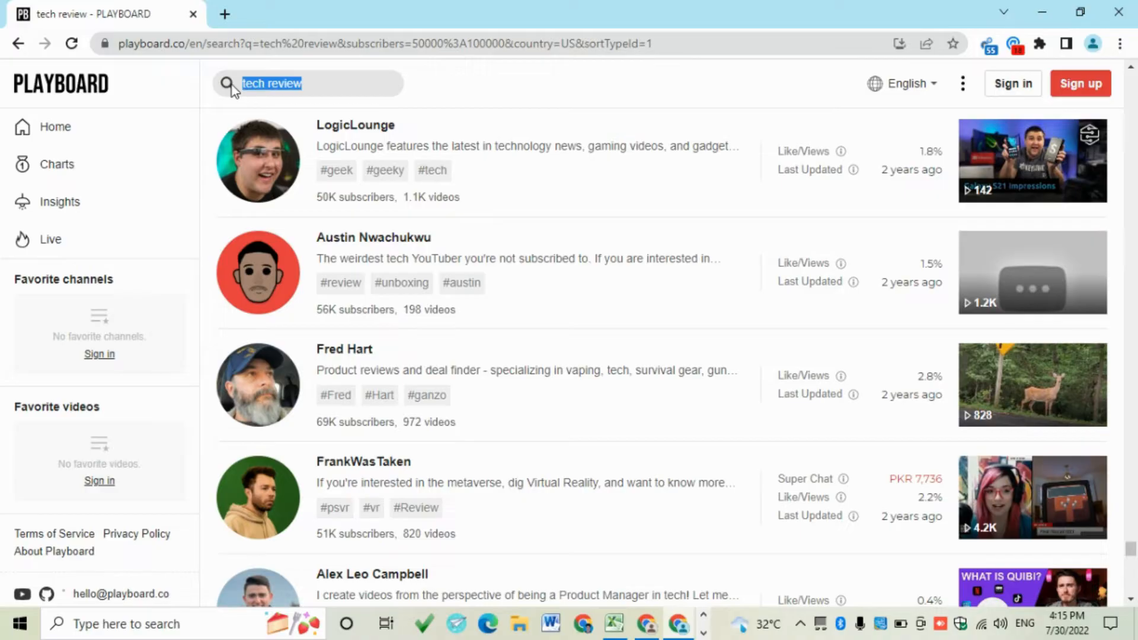
# Search Playboard for 'freelancing' and filter to 10K–50K subscribers in Pakistan.
pyautogui.write('freelance')
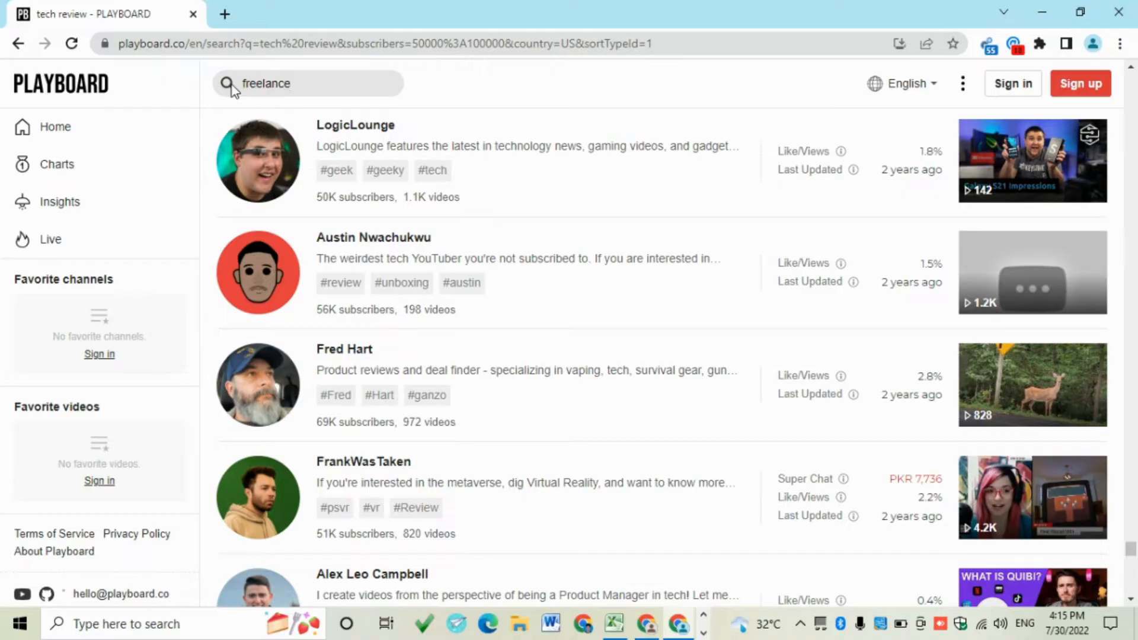
pyautogui.press('Backspace')
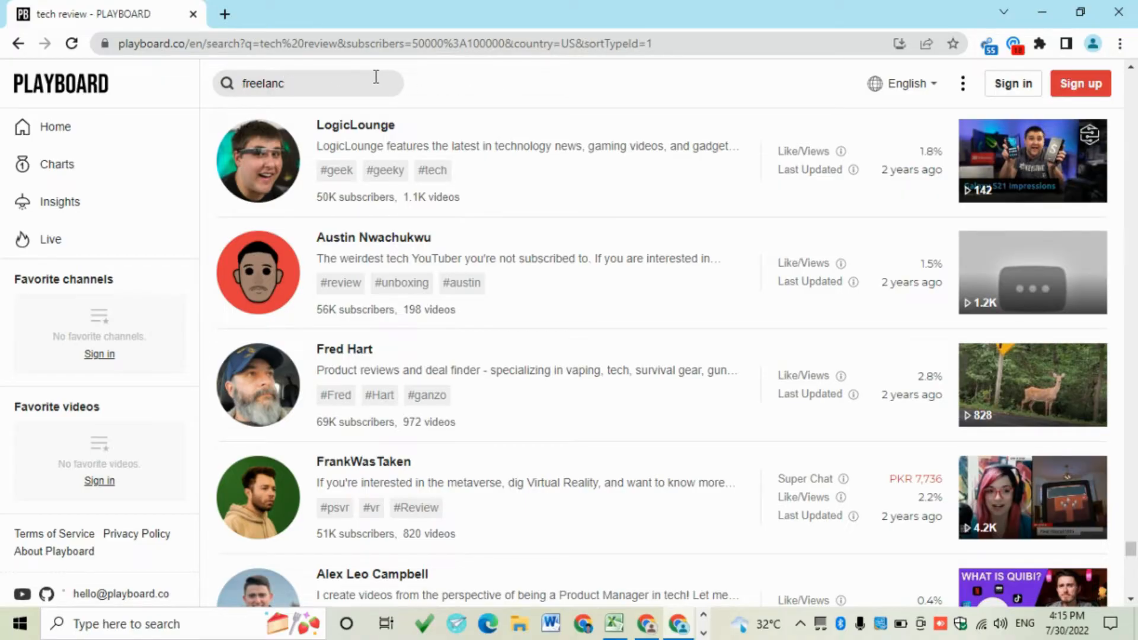
pyautogui.write('ing')
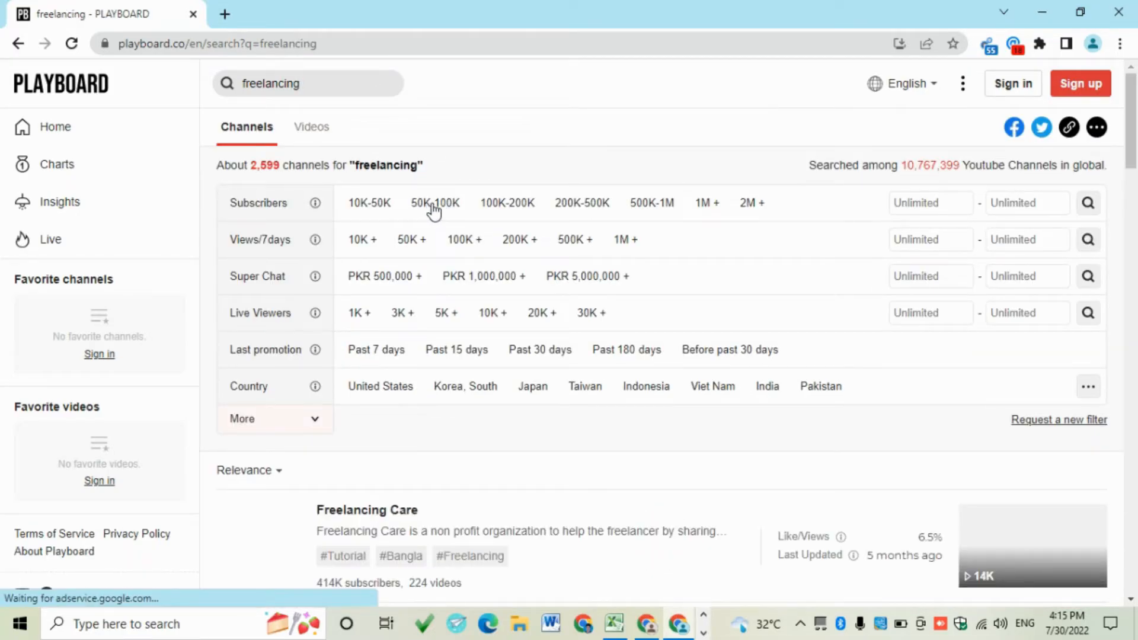
pyautogui.click(368, 203)
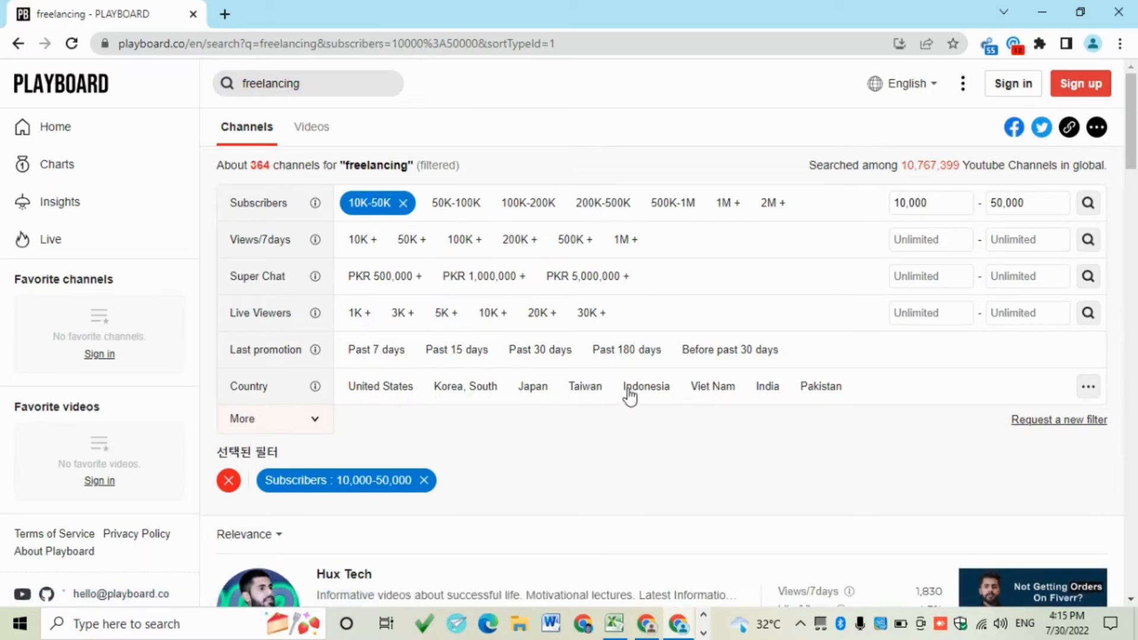
pyautogui.moveTo(820, 385)
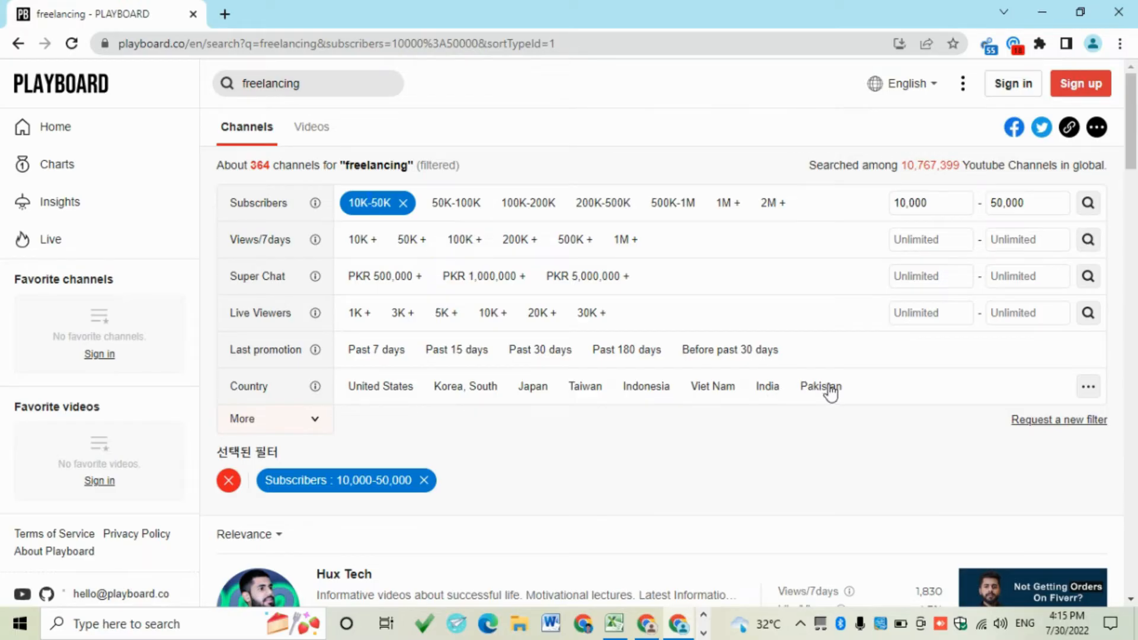
pyautogui.click(819, 385)
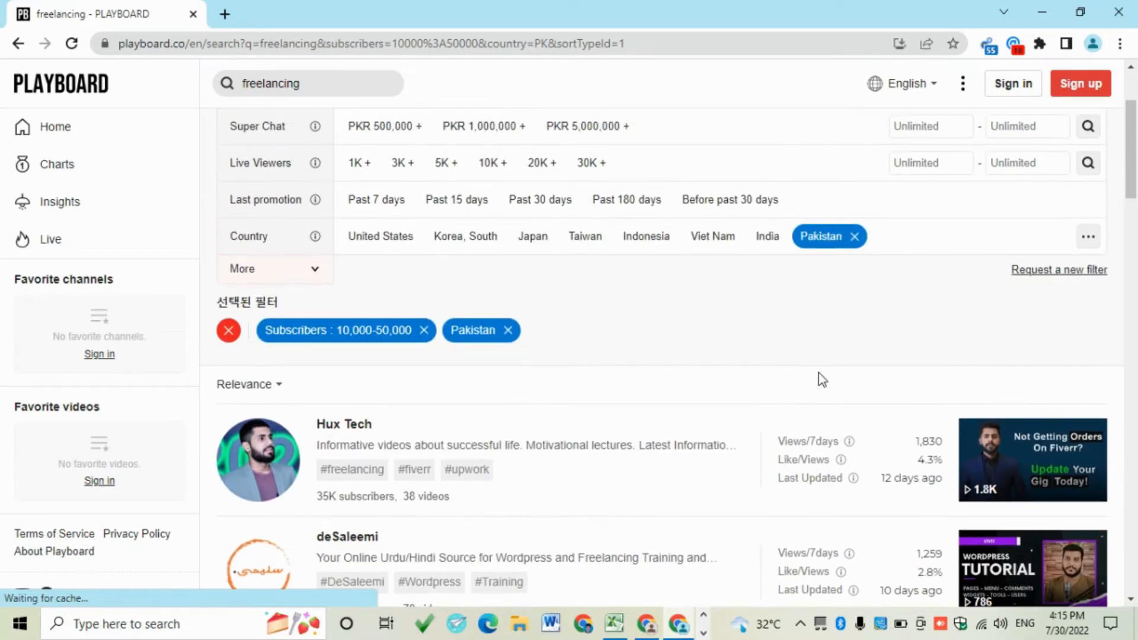
# Scroll through all freelancing results, then show Email Hunter's emails gathered across all pages.
pyautogui.scroll(-3)
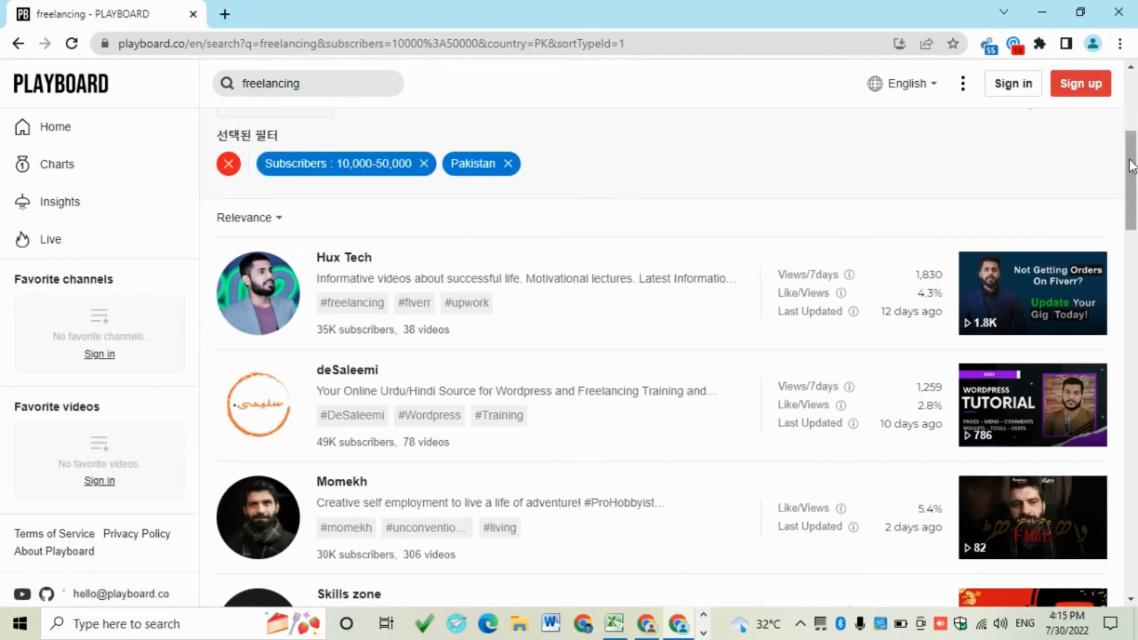
pyautogui.scroll(-3)
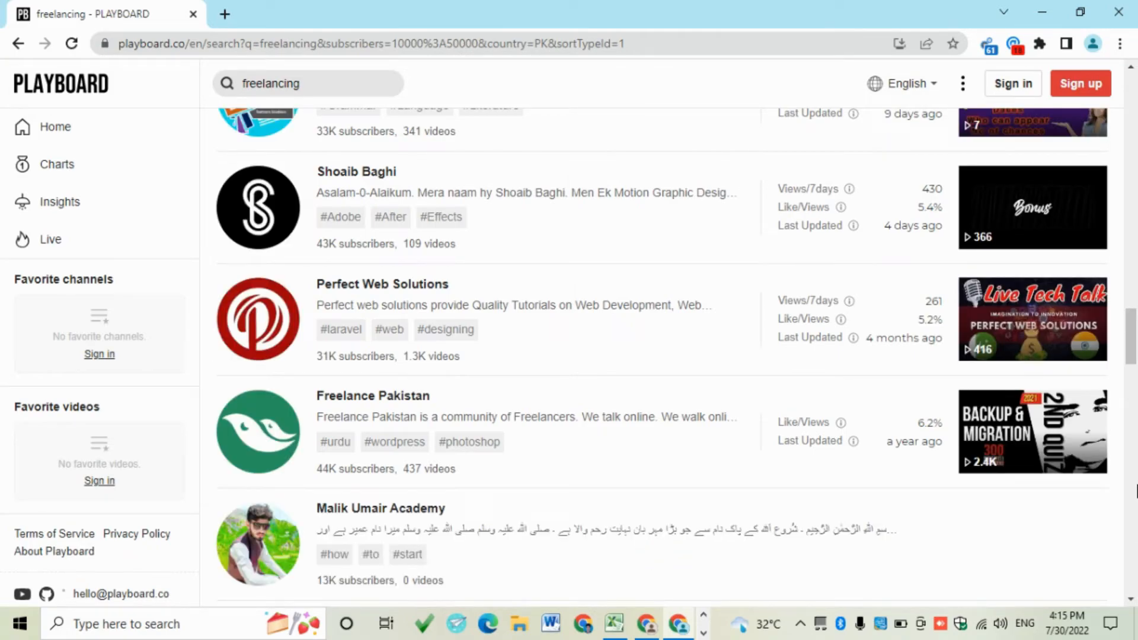
pyautogui.scroll(-3)
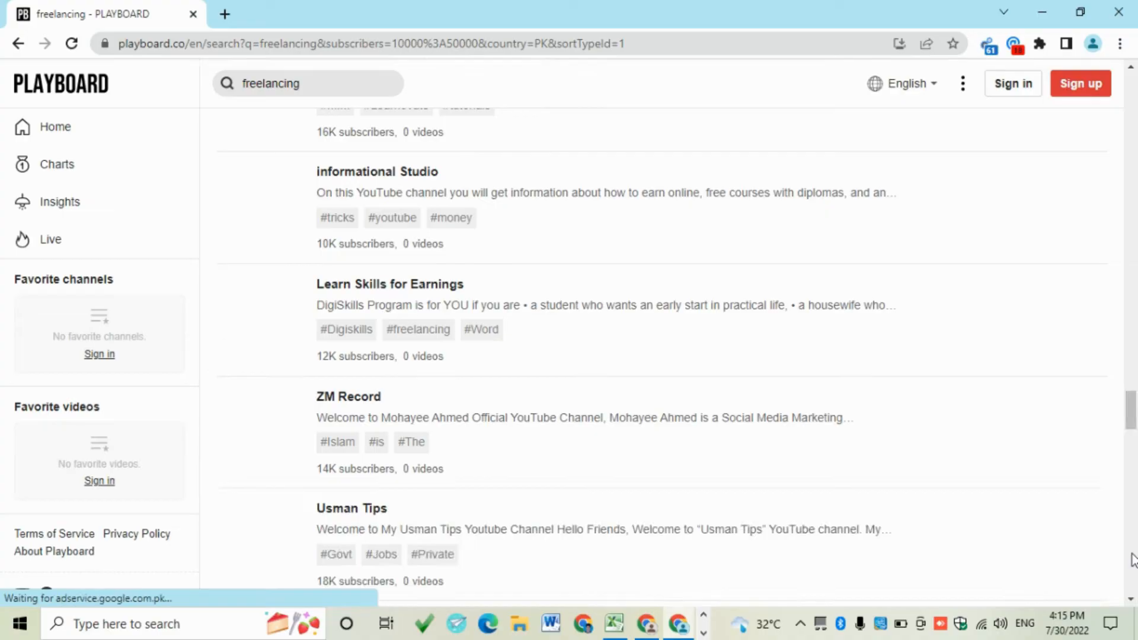
pyautogui.scroll(-3)
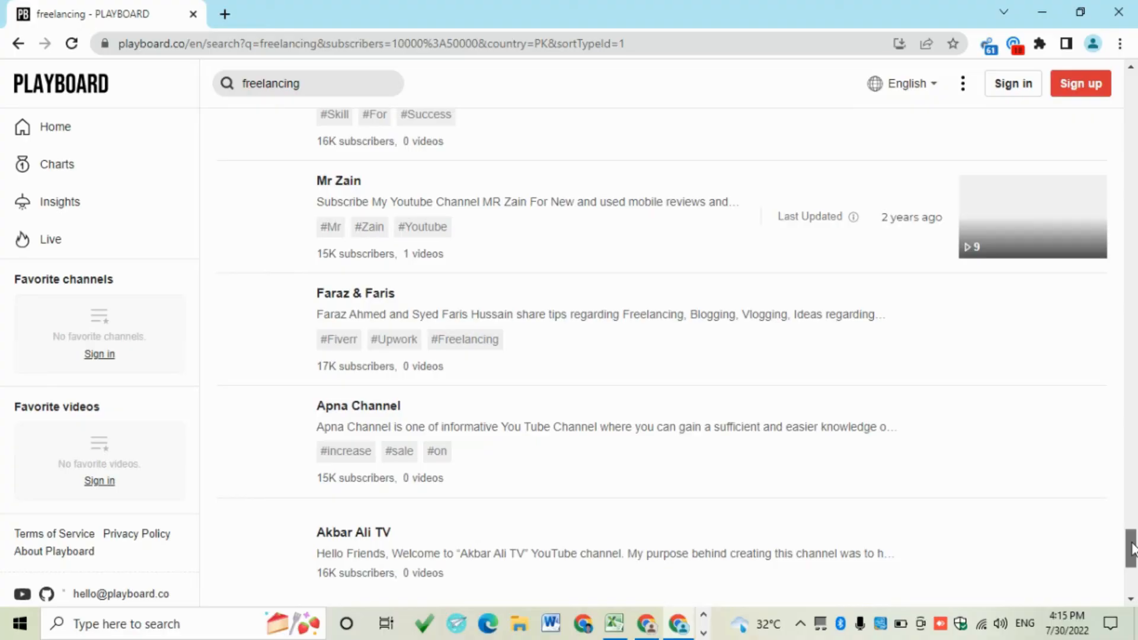
pyautogui.scroll(-3)
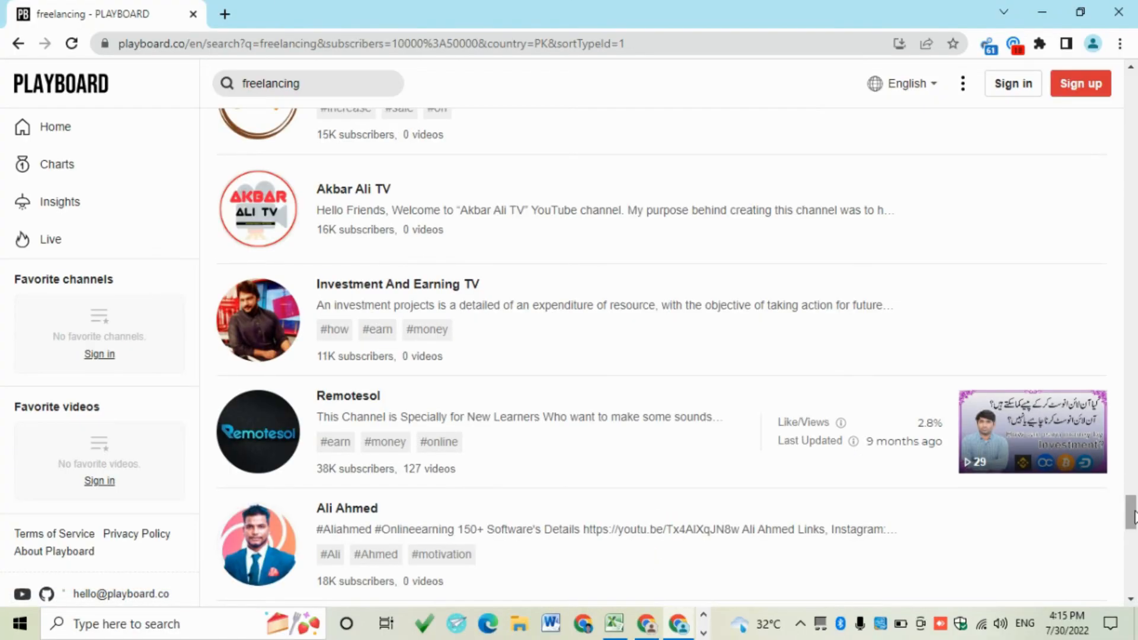
pyautogui.scroll(-3)
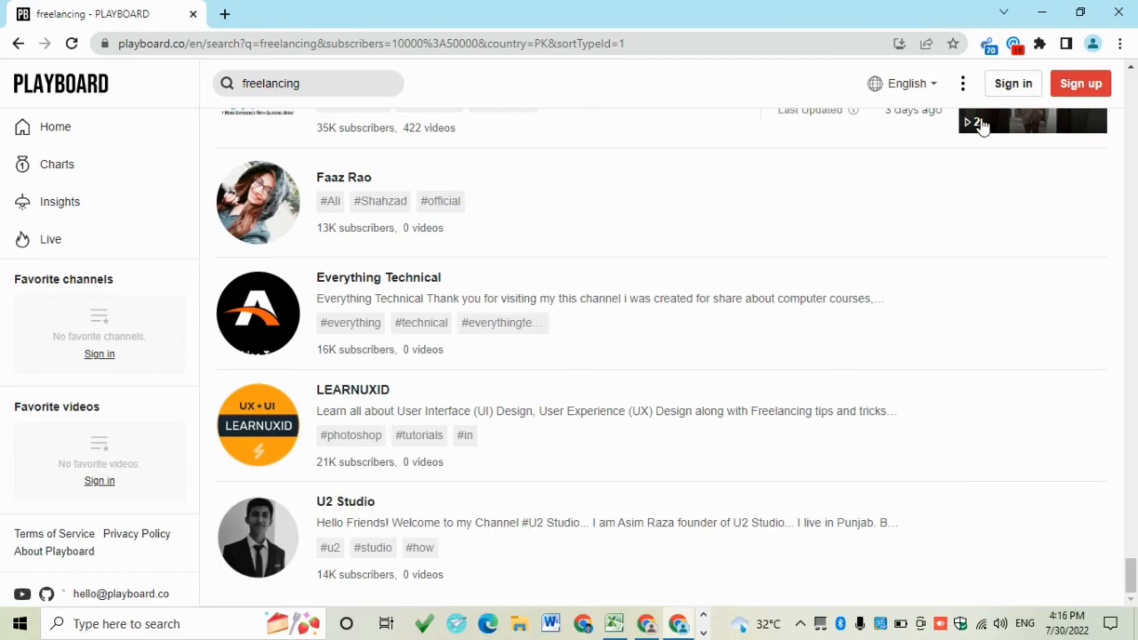
pyautogui.click(1012, 43)
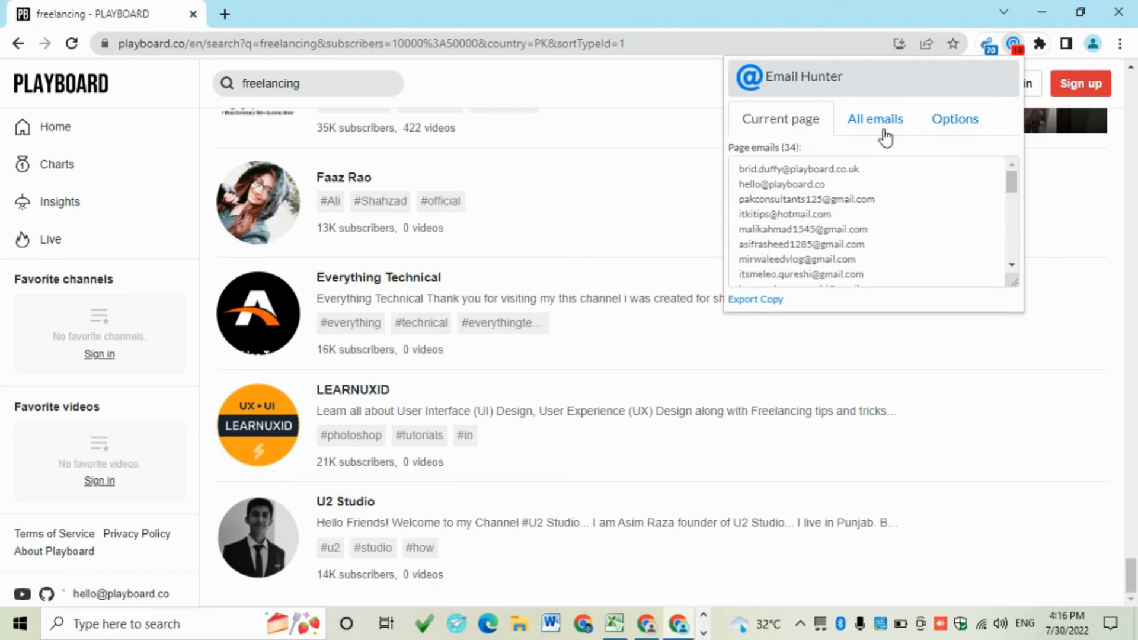
pyautogui.click(875, 118)
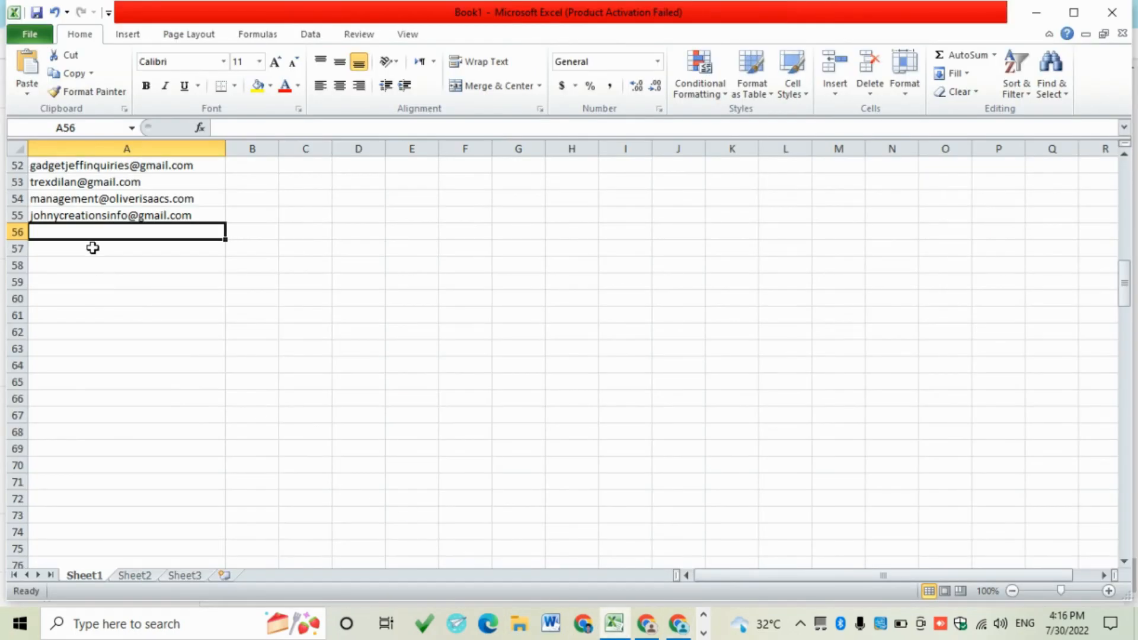
# Paste the Pakistan freelancing emails into column A from row 56, then return to Chrome.
pyautogui.press('ctrl+v')
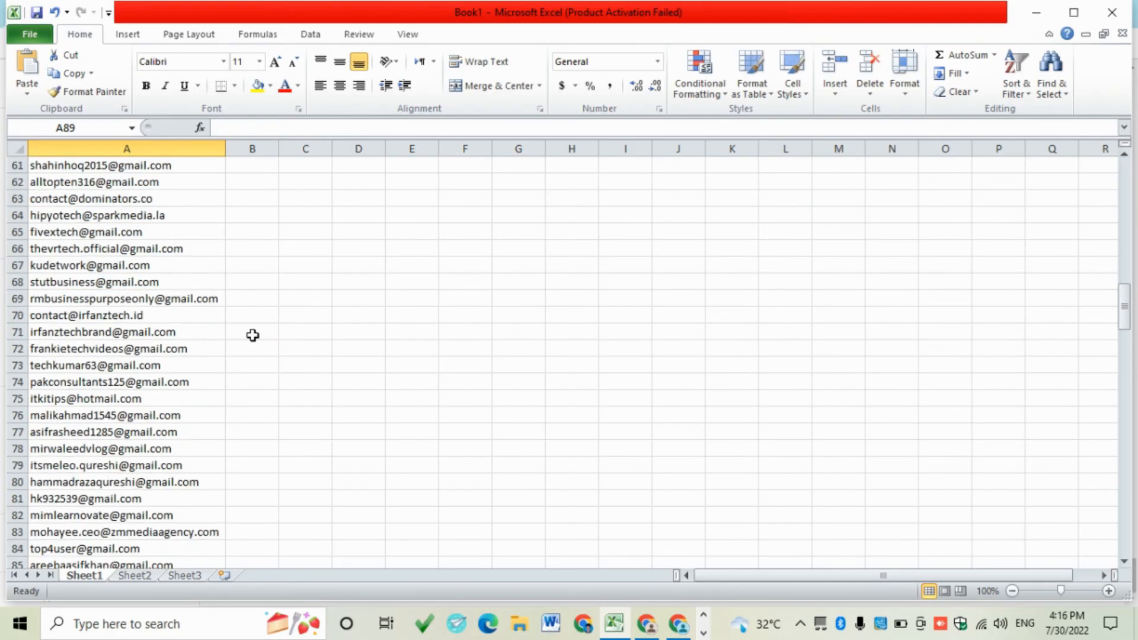
pyautogui.scroll(3)
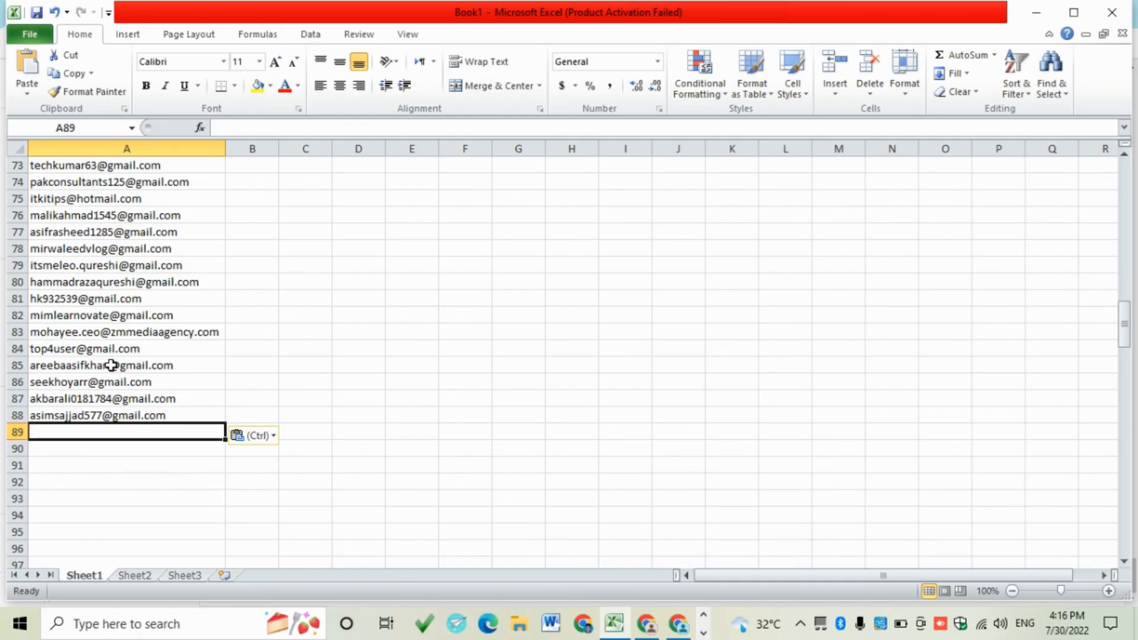
pyautogui.click(678, 624)
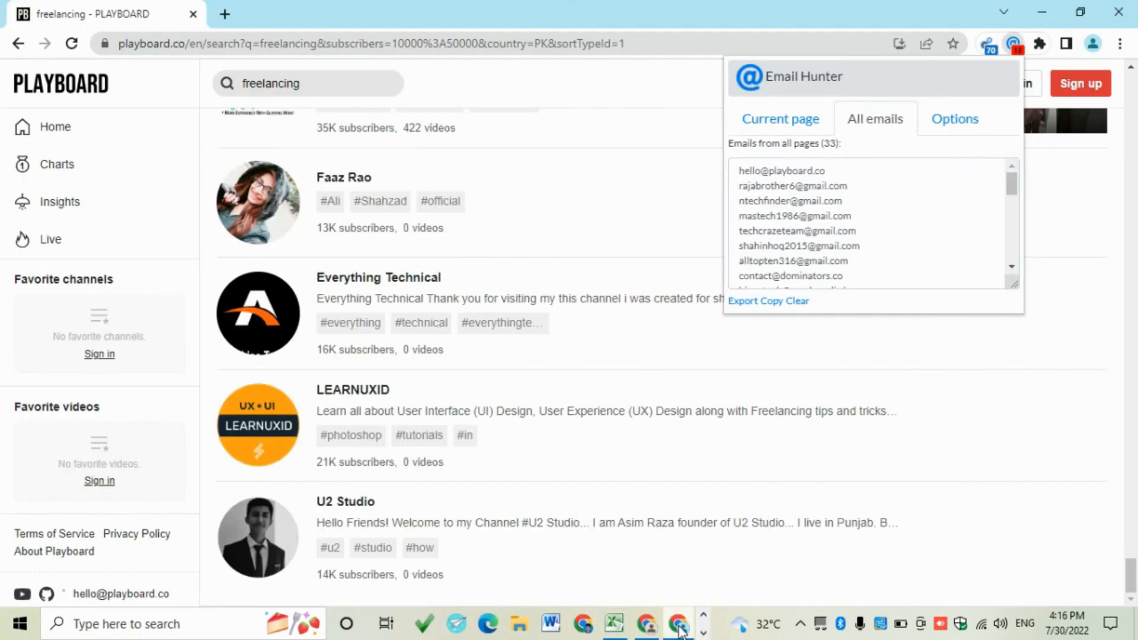
# Clear the All emails list in the Email Hunter popup.
pyautogui.click(797, 301)
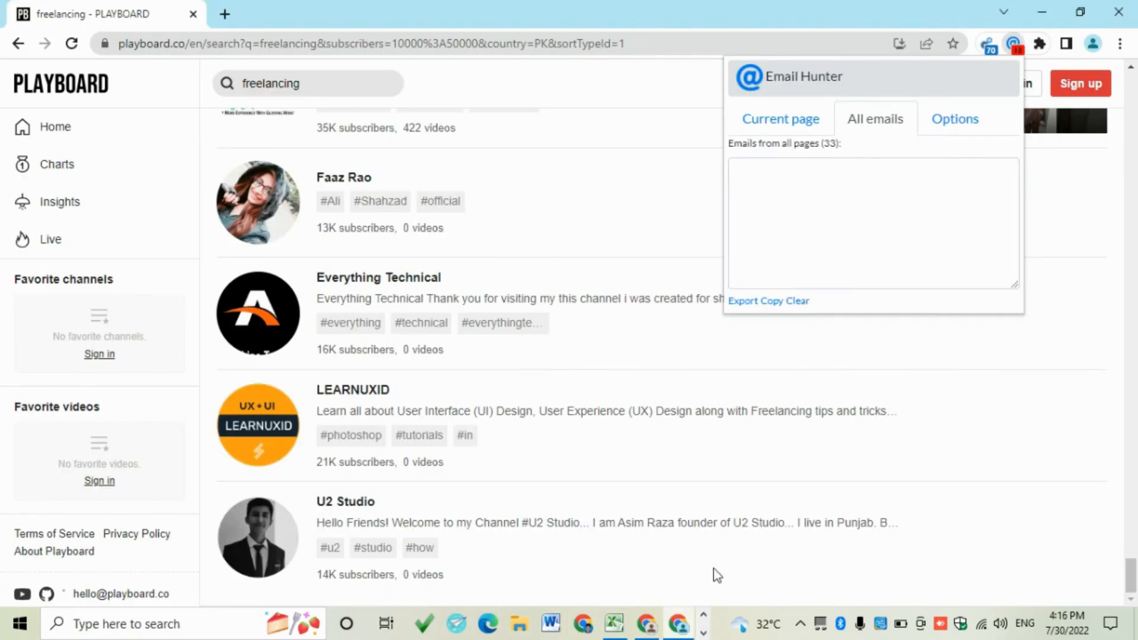
pyautogui.moveTo(691, 630)
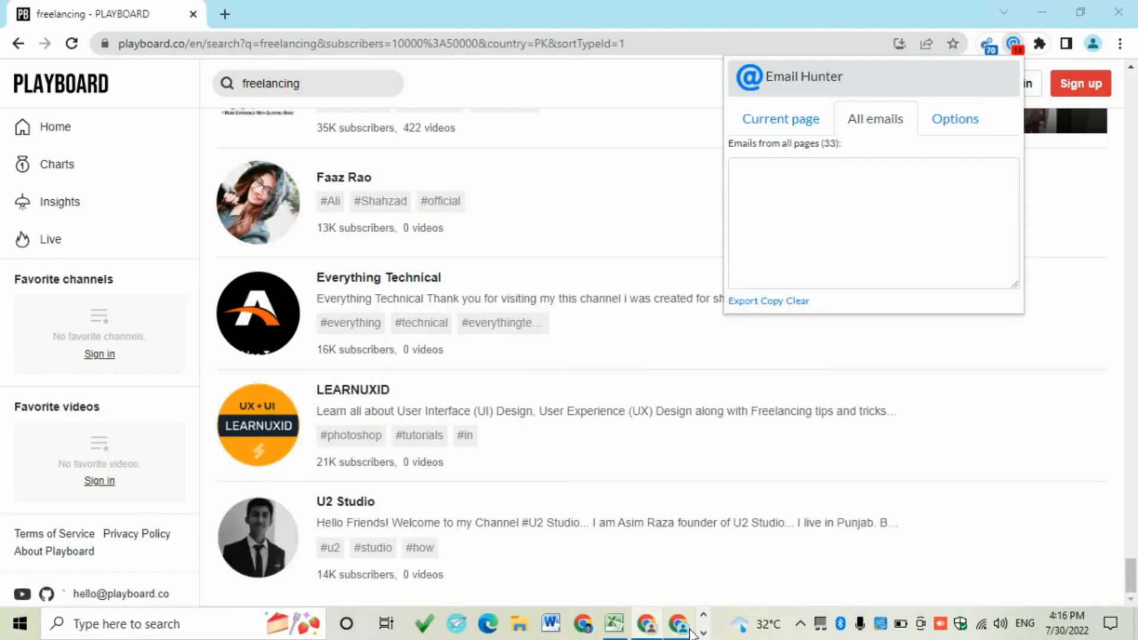